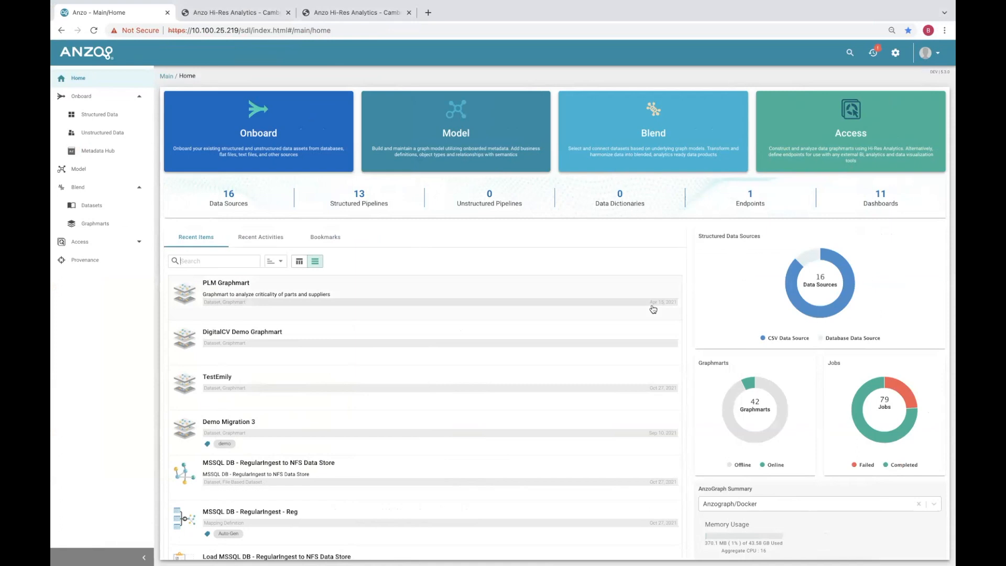
{"action": "mouse_move", "coordinate": [809, 156]}
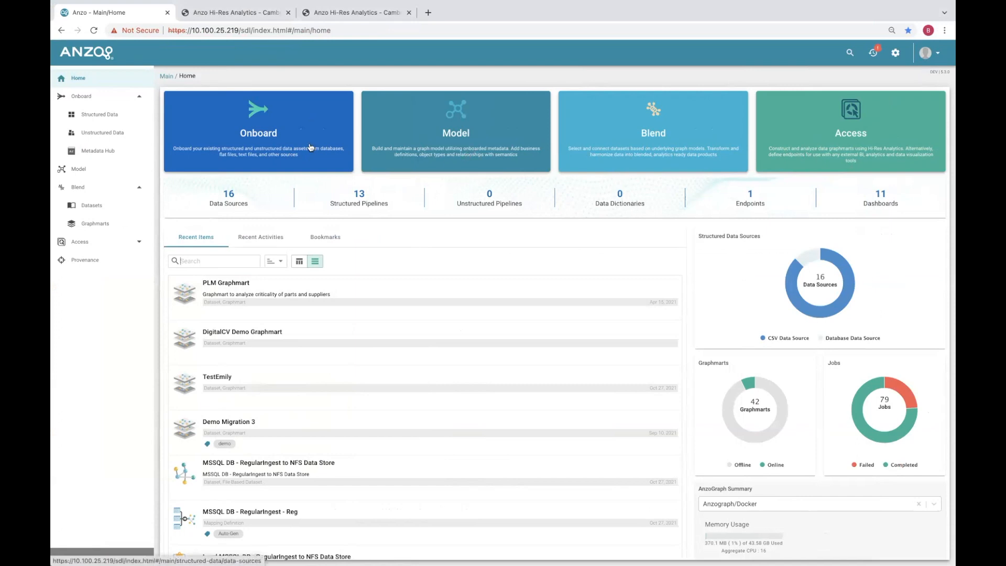
{"action": "mouse_move", "coordinate": [441, 152]}
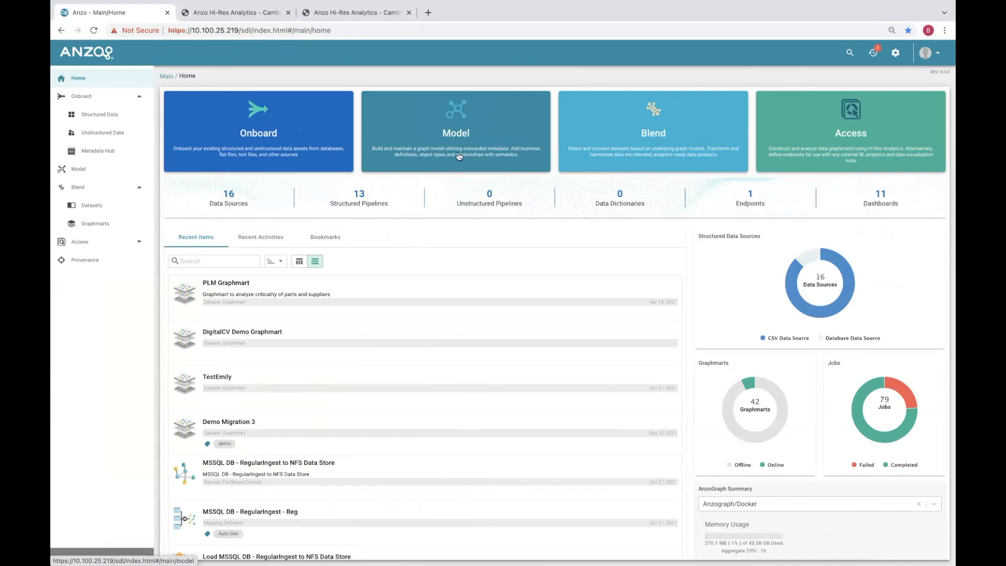
{"action": "mouse_move", "coordinate": [666, 152]}
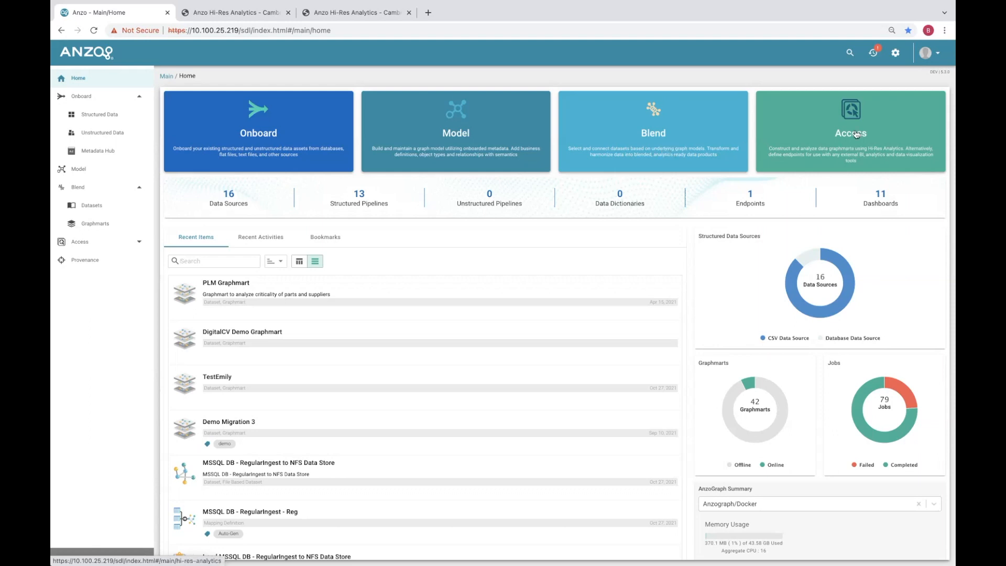
{"action": "mouse_move", "coordinate": [870, 131]}
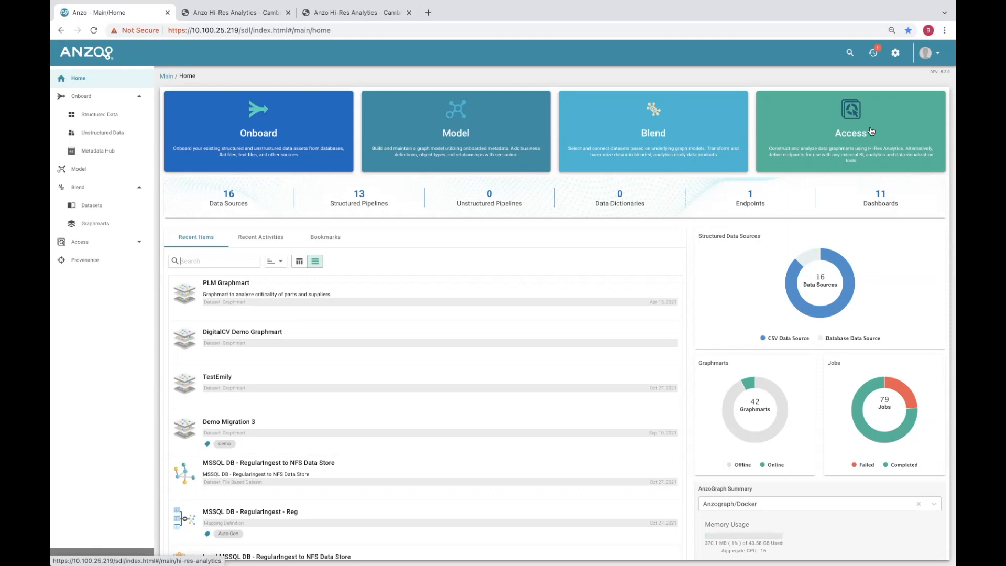
{"action": "mouse_move", "coordinate": [267, 289]}
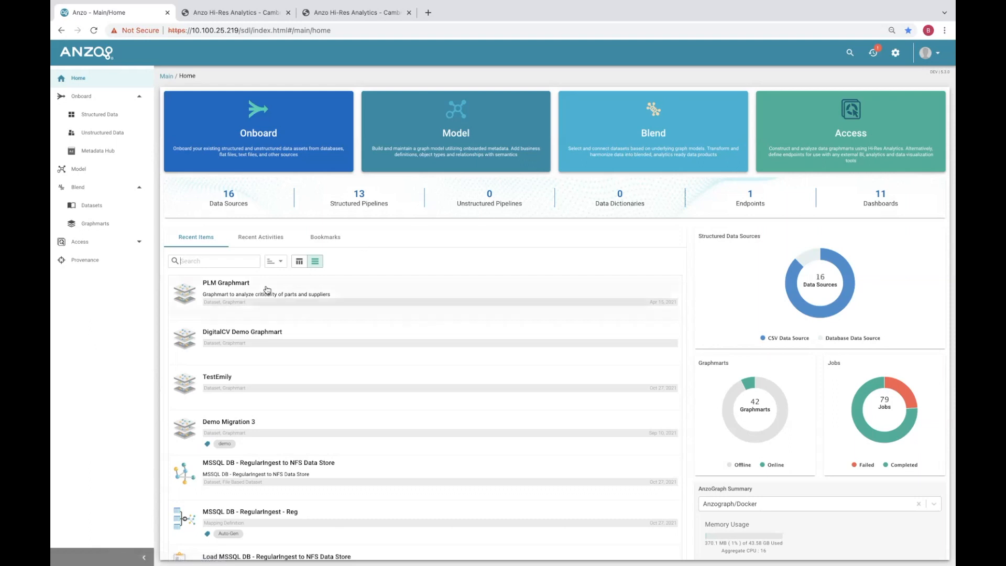
Open PLM Graphmart's Explore graph and show PLM_Suppliers metrics for BU code, material number, supplier ID
{"action": "left_click", "coordinate": [226, 283]}
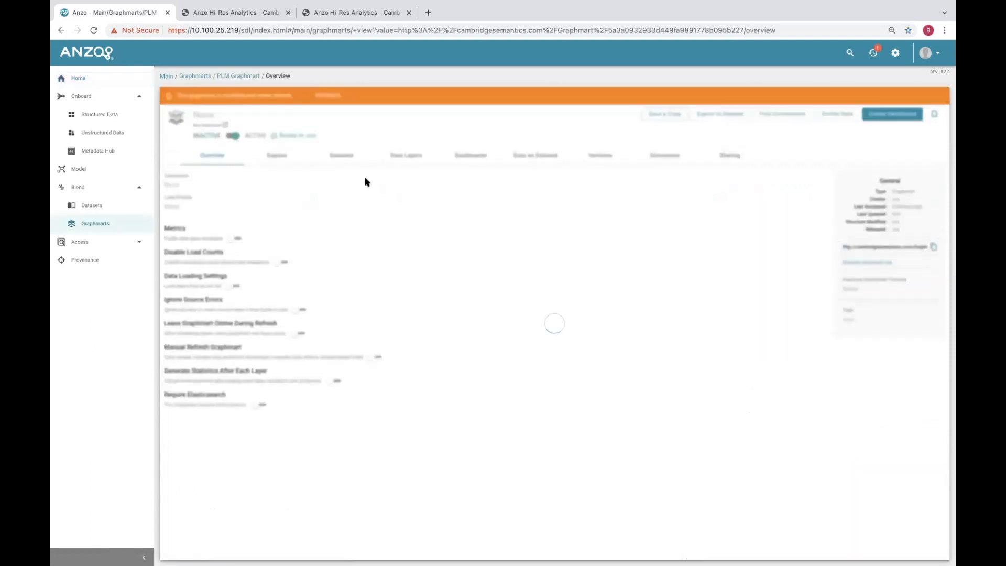
{"action": "left_click", "coordinate": [277, 154]}
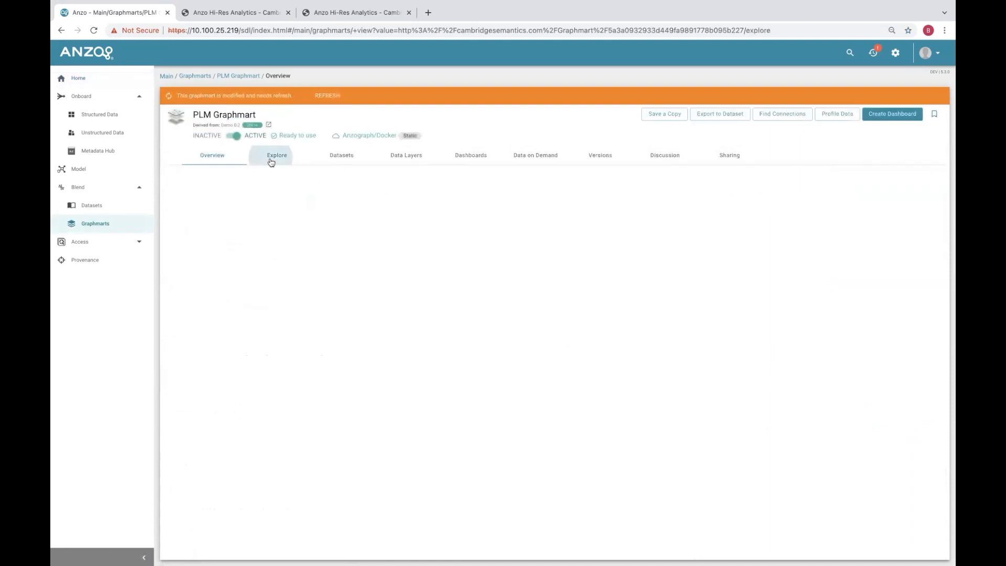
{"action": "left_click", "coordinate": [276, 155]}
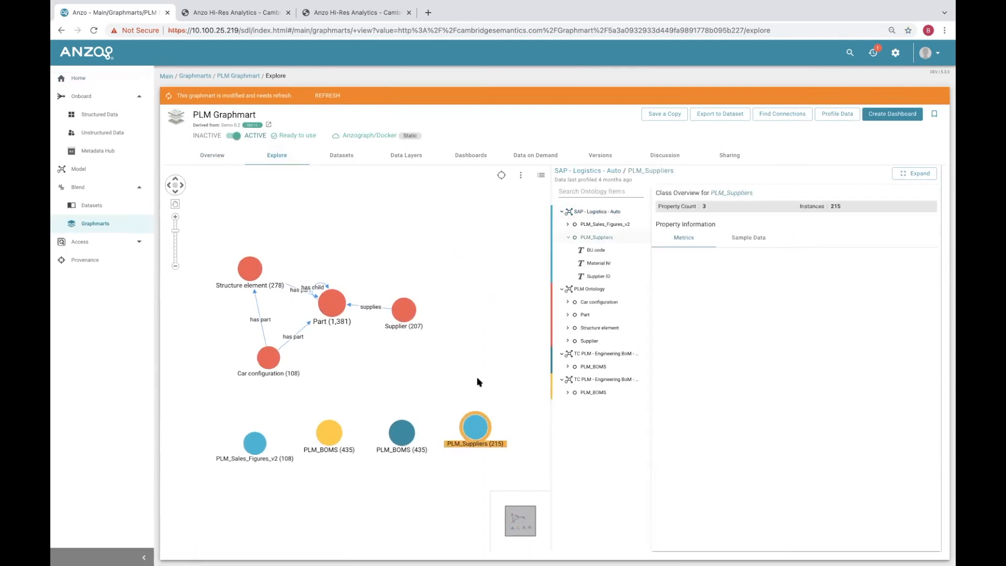
{"action": "left_click", "coordinate": [682, 238]}
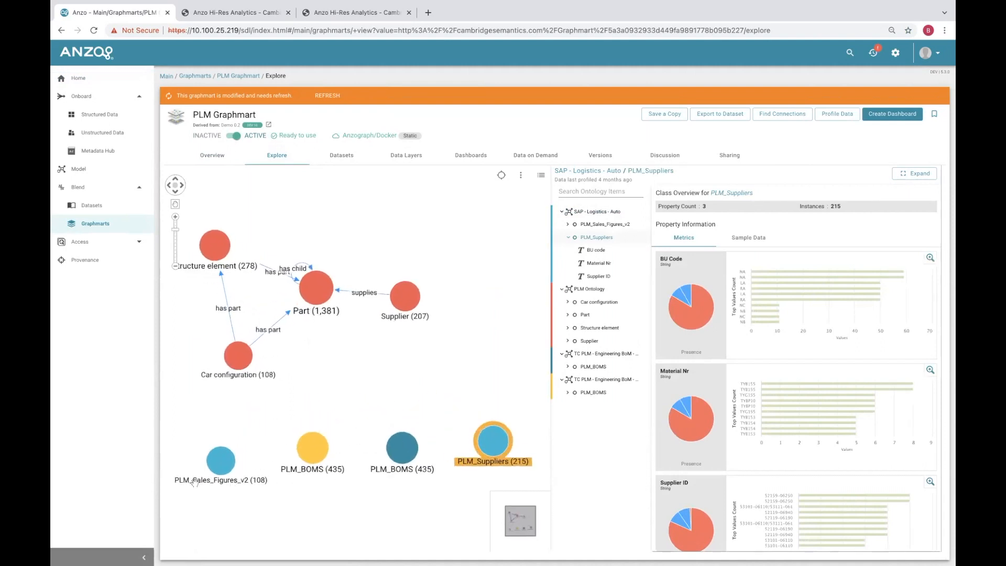
{"action": "mouse_move", "coordinate": [296, 433]}
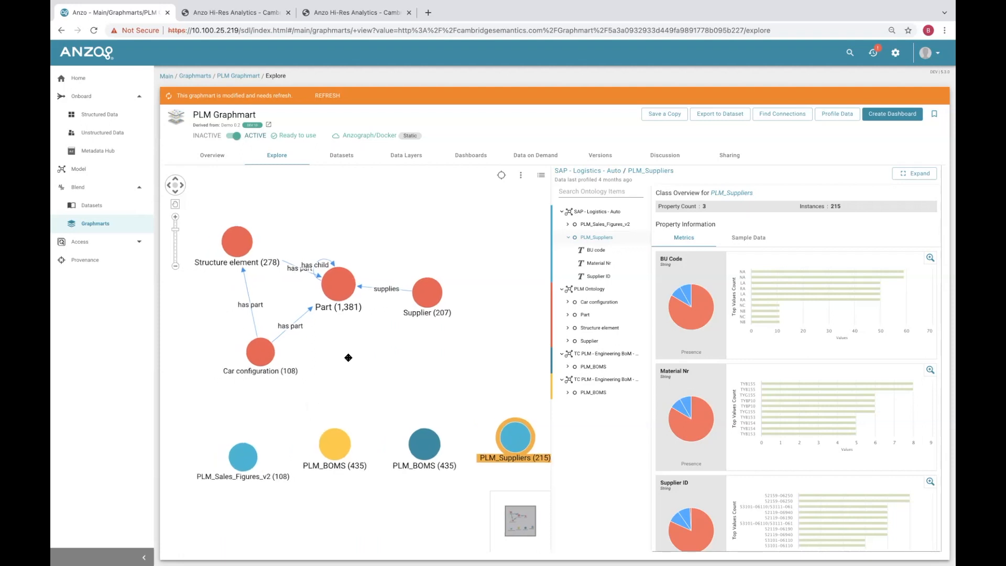
Review the Car configuration, Part and Supplier class overviews, ending on Part's property metrics
{"action": "left_click", "coordinate": [242, 352]}
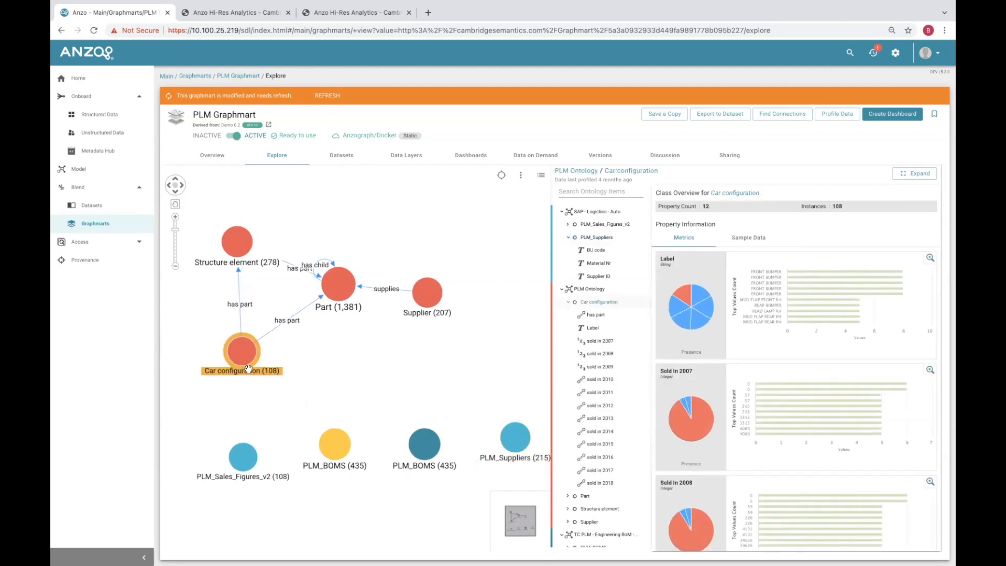
{"action": "left_click", "coordinate": [338, 284]}
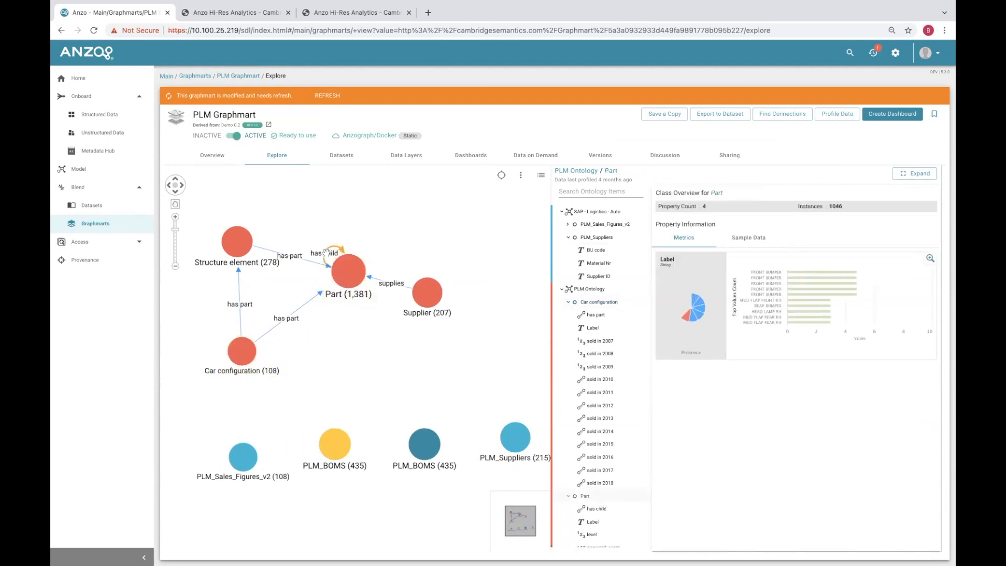
{"action": "left_click", "coordinate": [595, 508]}
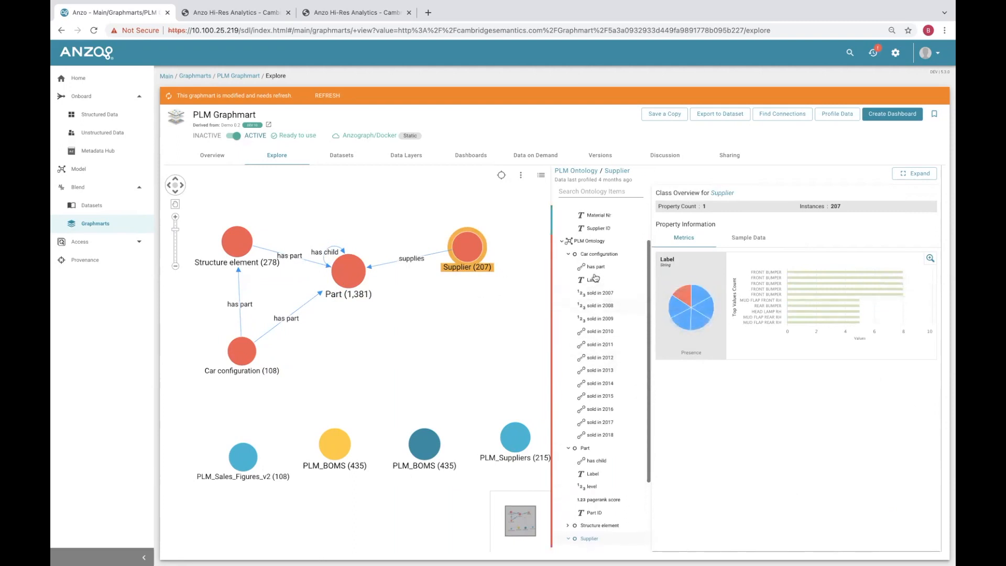
{"action": "scroll", "scroll_direction": "up", "scroll_amount": 3}
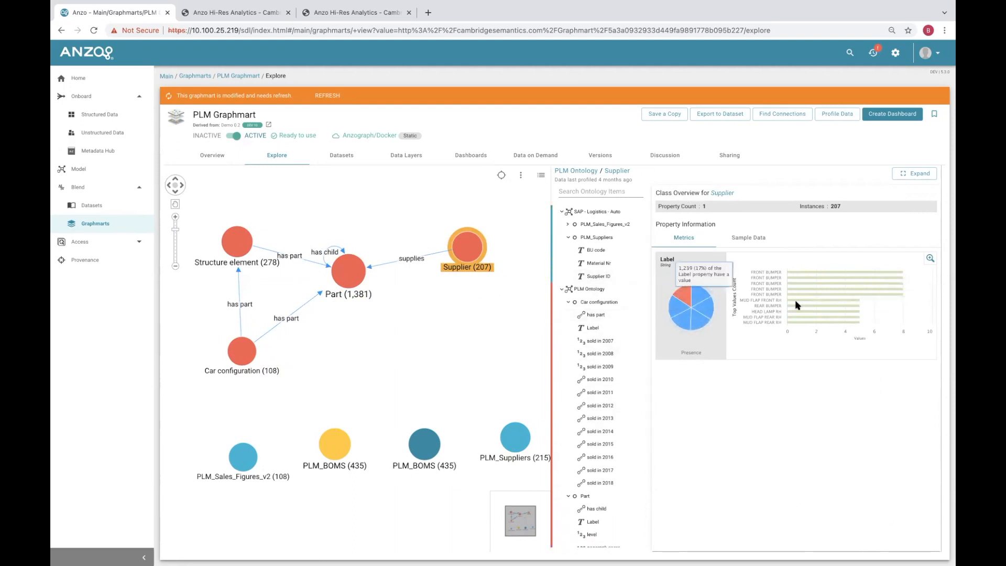
{"action": "mouse_move", "coordinate": [661, 336]}
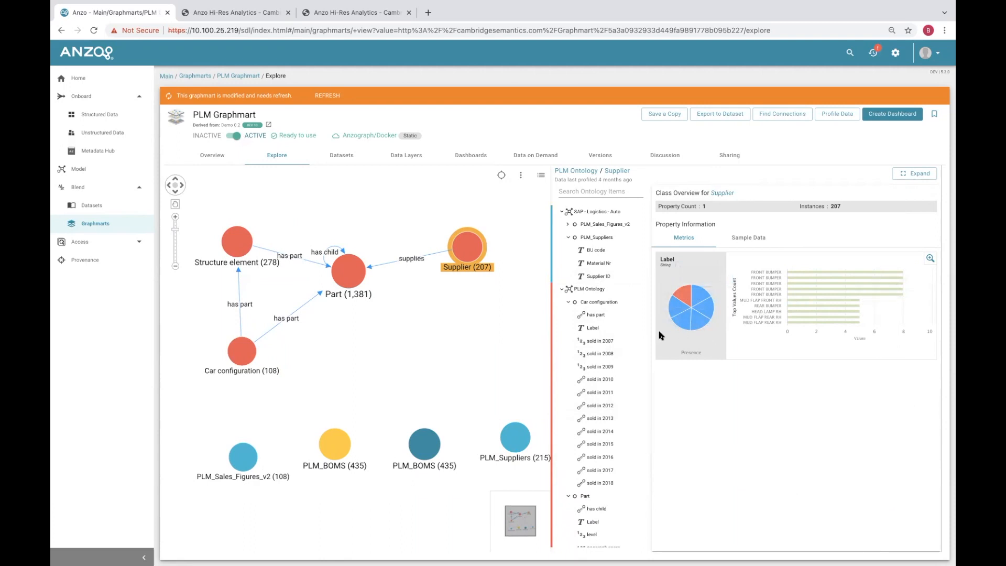
{"action": "scroll", "scroll_direction": "down", "scroll_amount": 3}
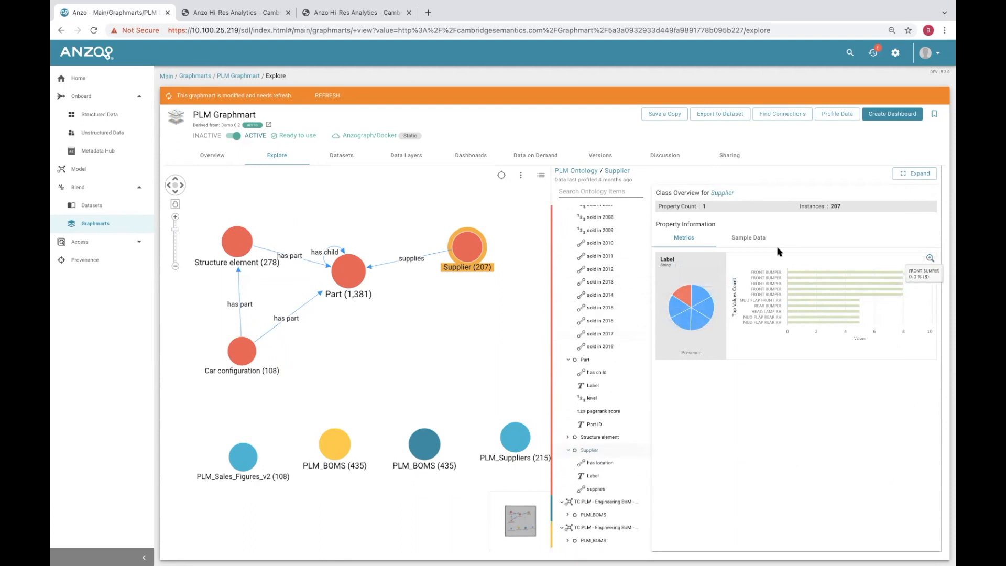
{"action": "mouse_move", "coordinate": [420, 280]}
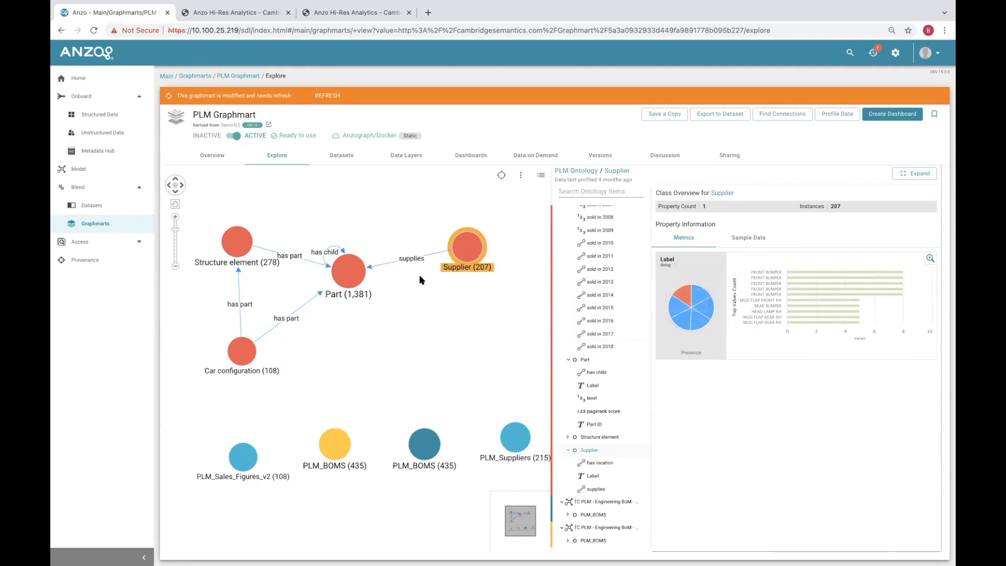
{"action": "left_click", "coordinate": [348, 272]}
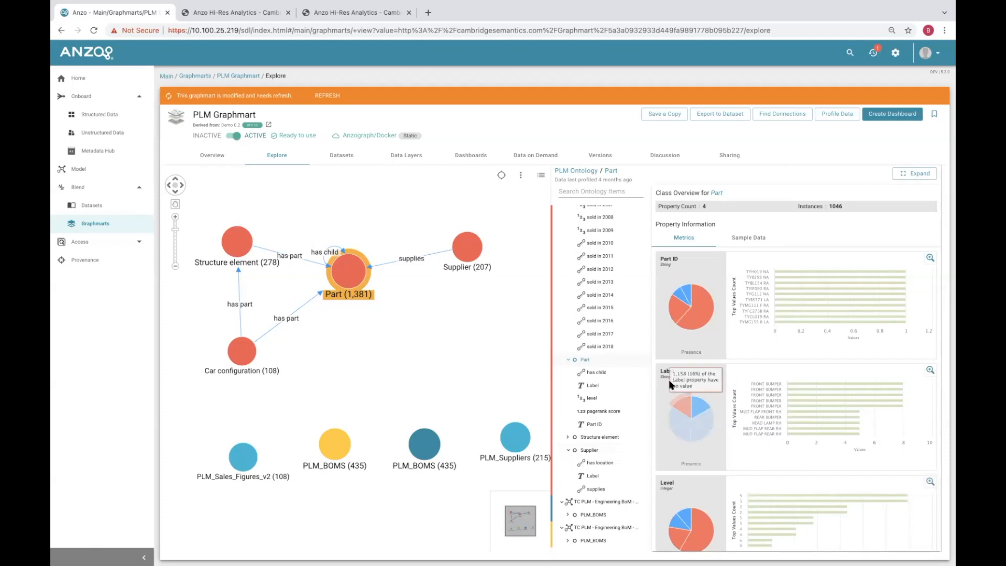
{"action": "mouse_move", "coordinate": [561, 327]}
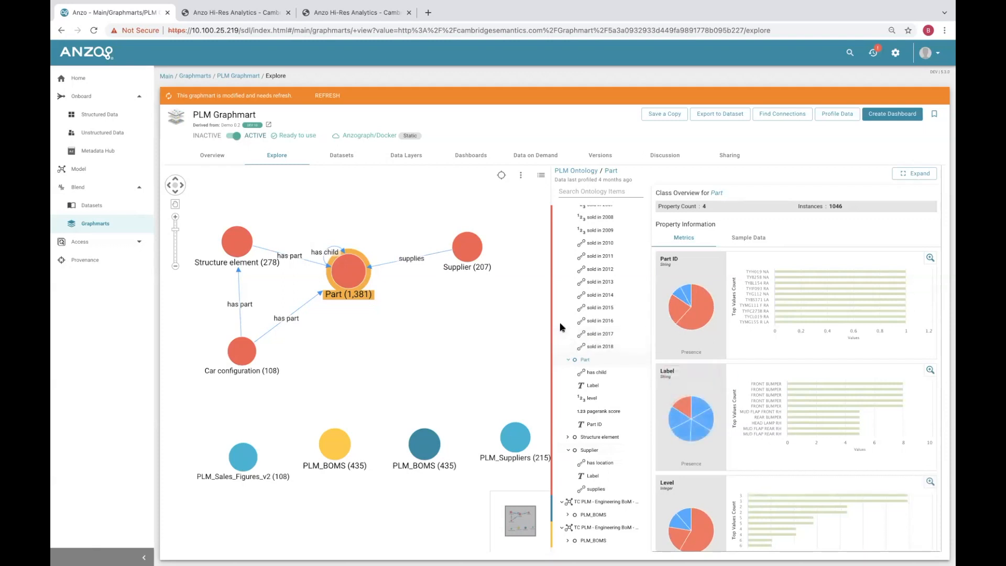
{"action": "mouse_move", "coordinate": [423, 256]}
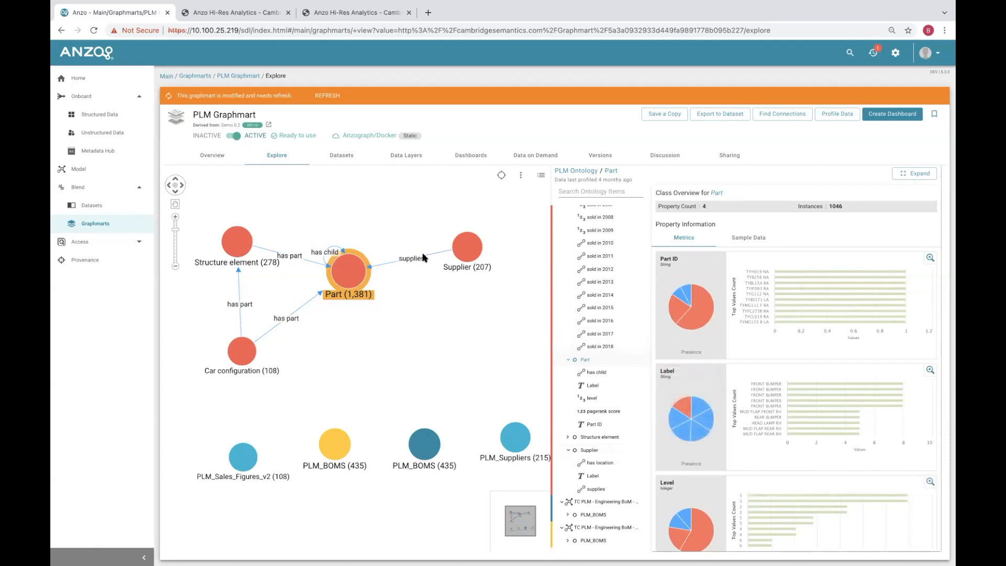
{"action": "mouse_move", "coordinate": [378, 162]}
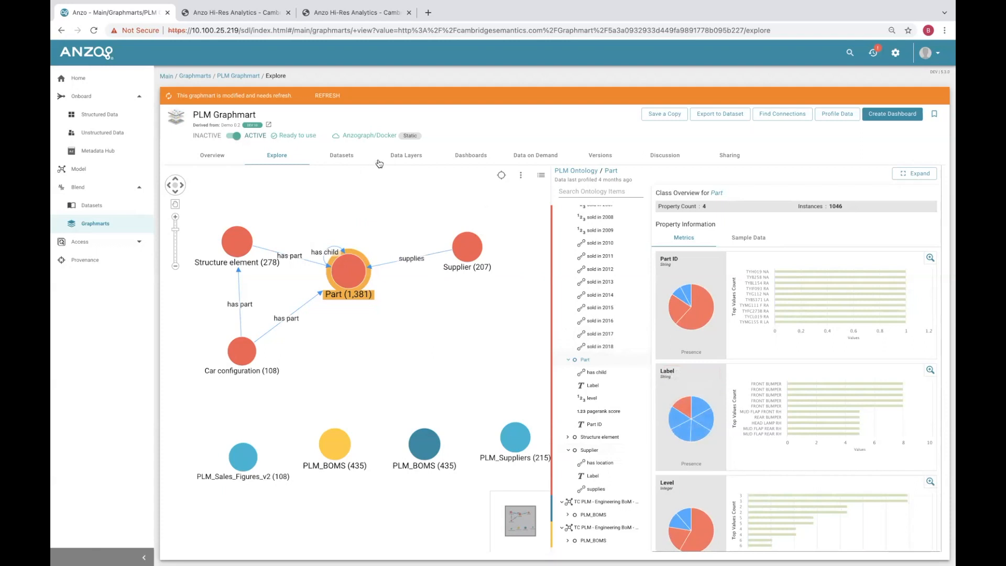
Show the PLM Graphmart's Data Layers and expand the Load layer into its four sublayers
{"action": "left_click", "coordinate": [406, 155]}
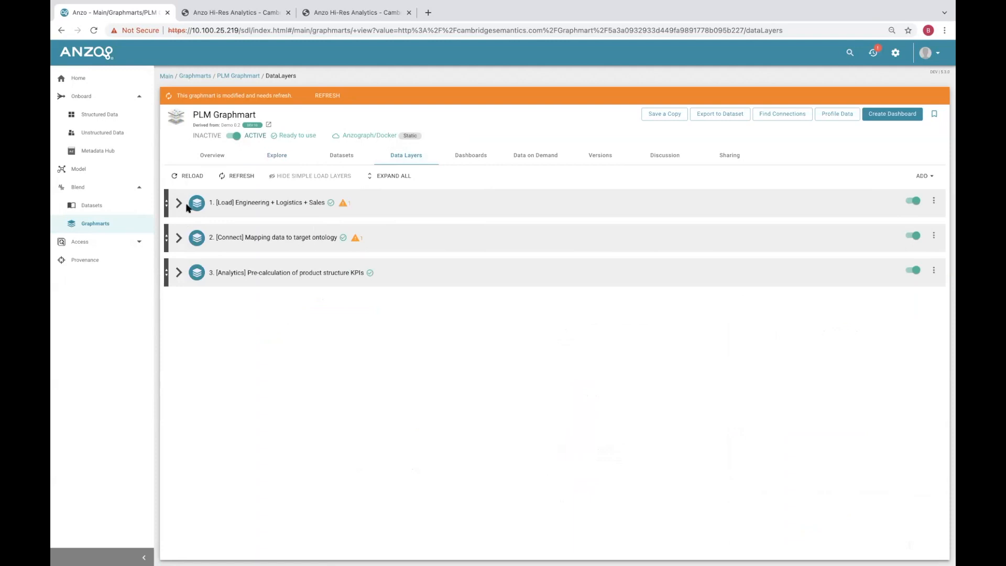
{"action": "left_click", "coordinate": [178, 202]}
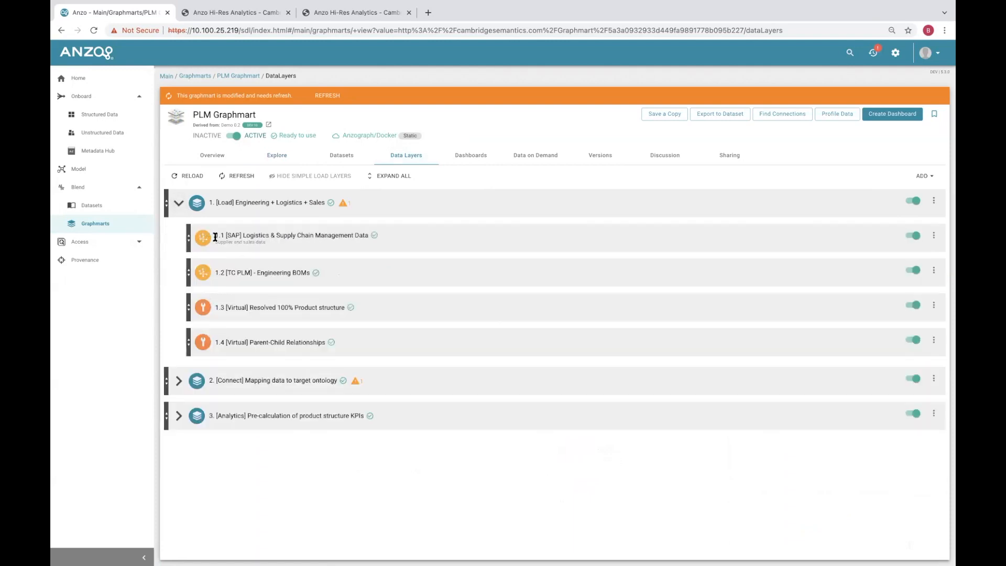
{"action": "mouse_move", "coordinate": [240, 239]}
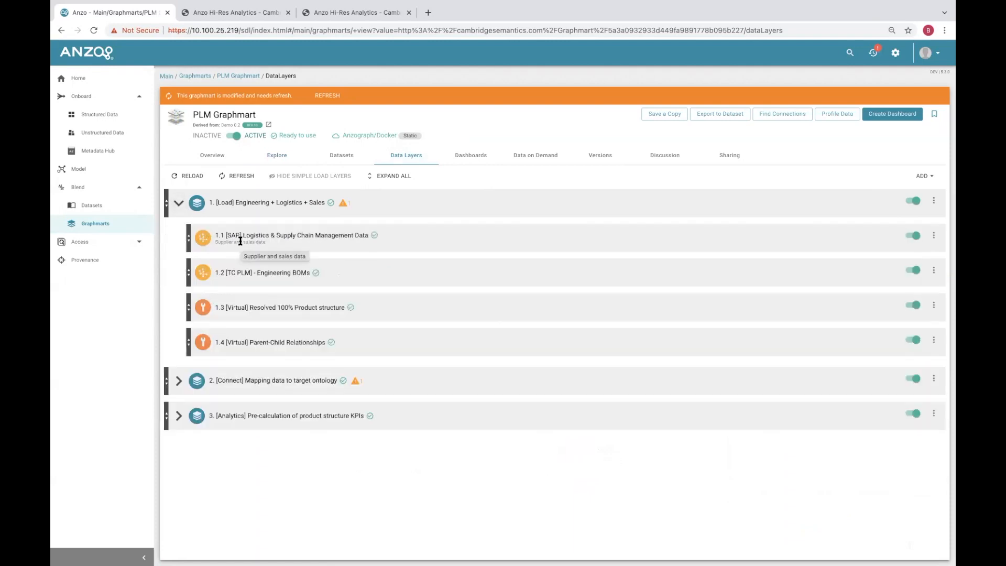
{"action": "mouse_move", "coordinate": [268, 322]}
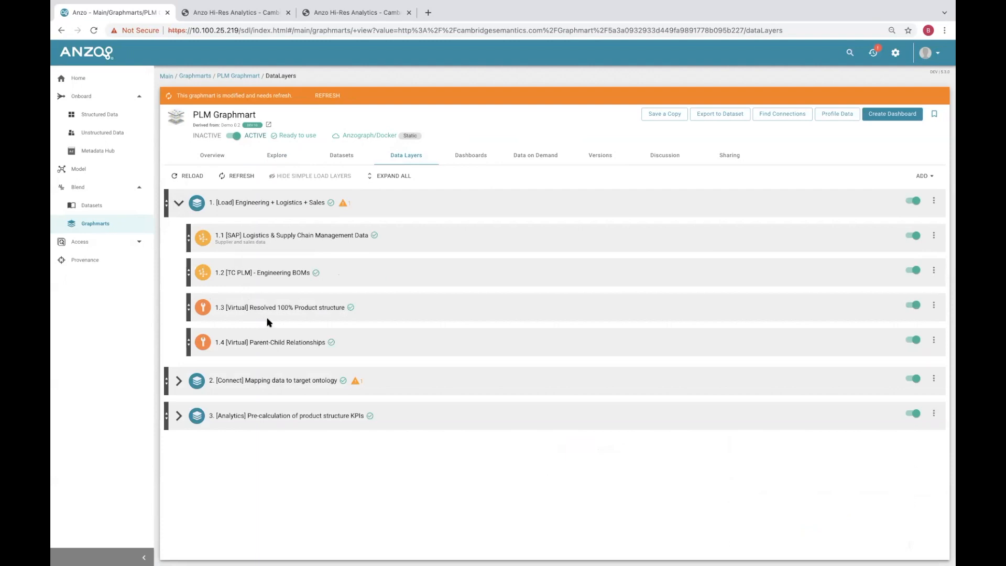
{"action": "mouse_move", "coordinate": [232, 322]}
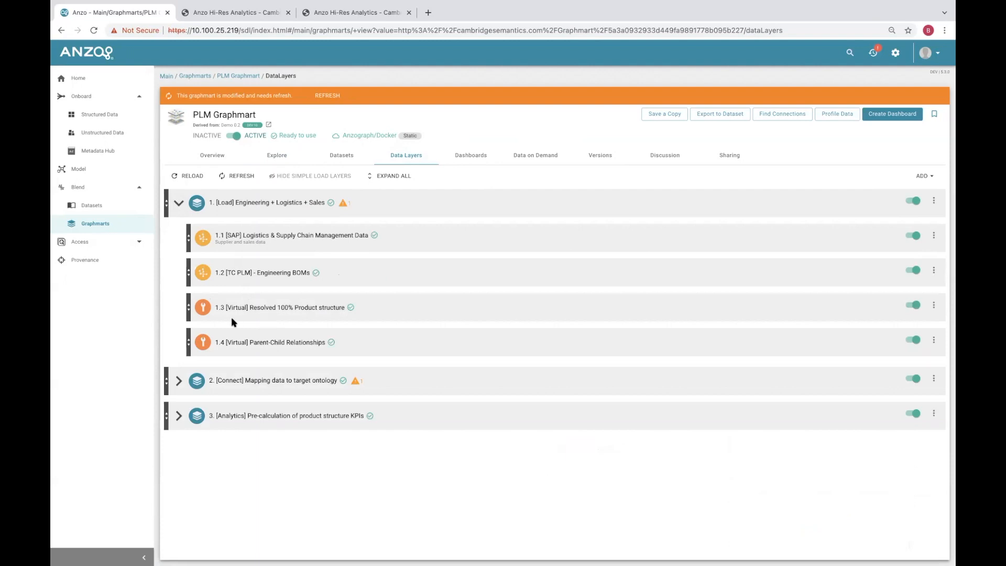
{"action": "mouse_move", "coordinate": [262, 329]}
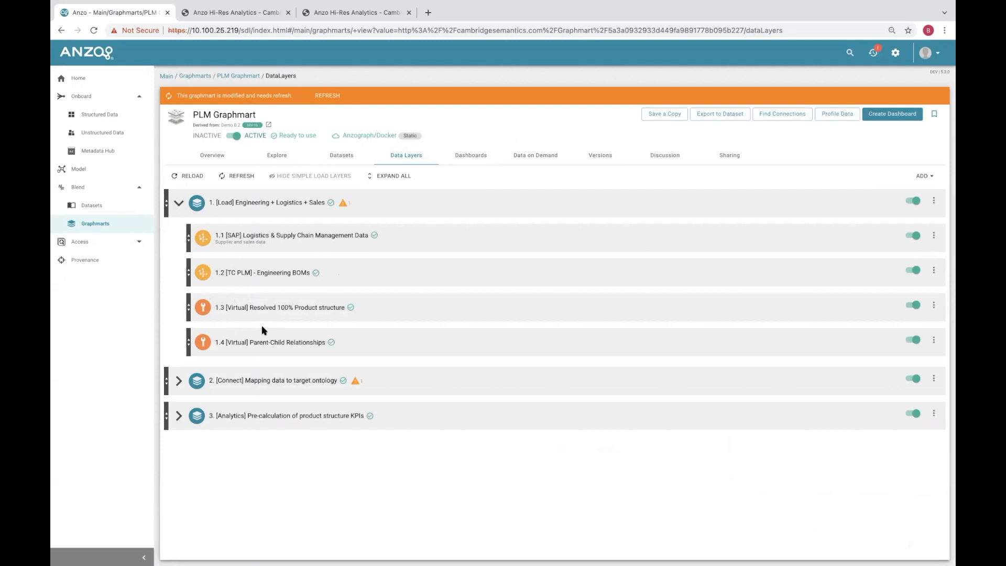
{"action": "mouse_move", "coordinate": [280, 338]}
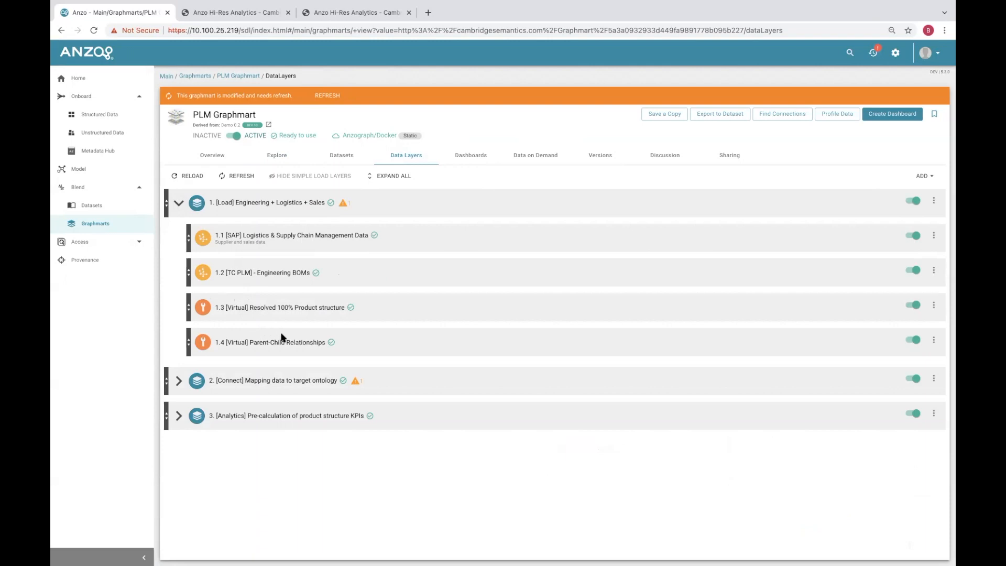
{"action": "mouse_move", "coordinate": [296, 346]}
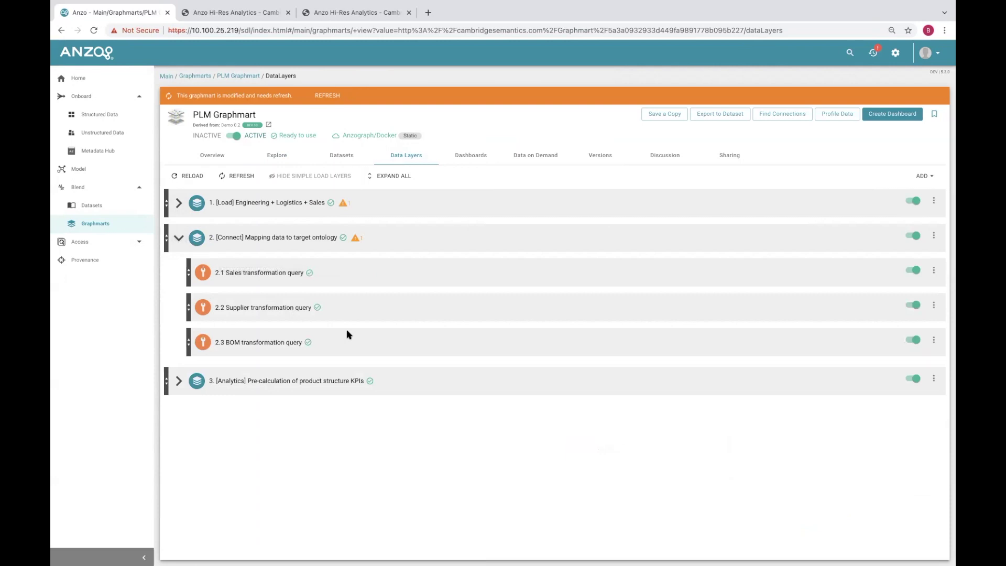
{"action": "mouse_move", "coordinate": [714, 272]}
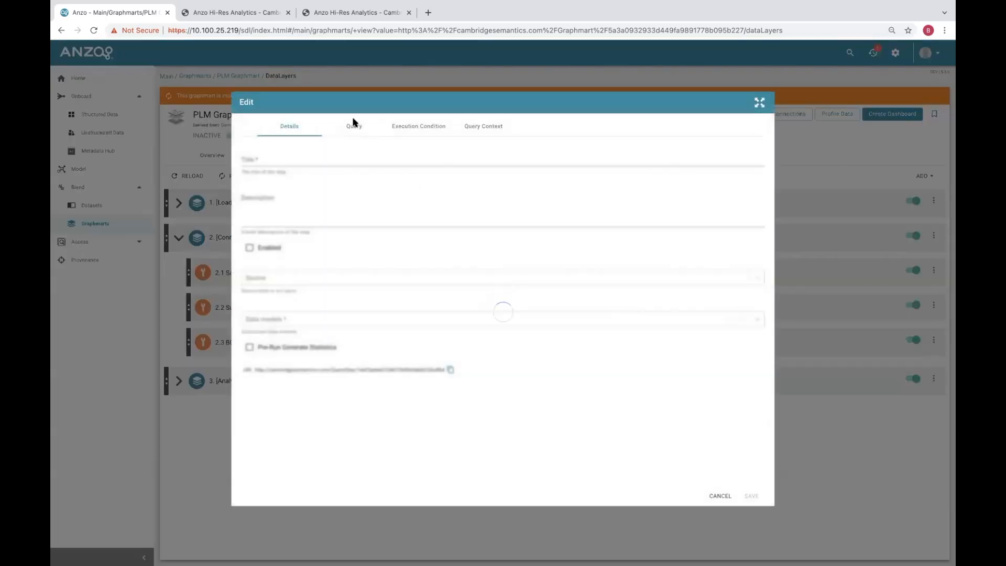
Read the supplier transformation query, highlight plm:Supplier, and cancel the Edit dialog
{"action": "left_click", "coordinate": [352, 126]}
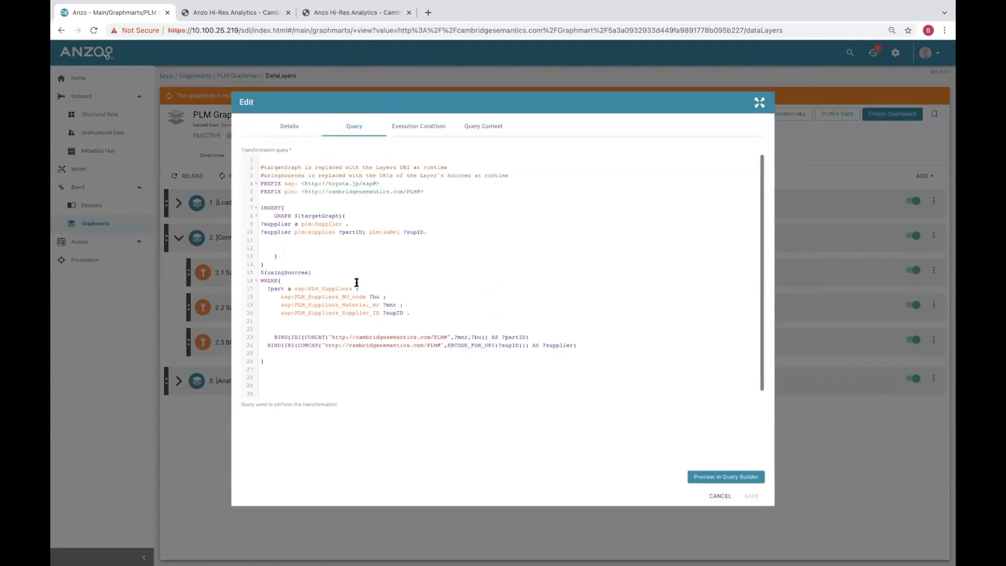
{"action": "mouse_move", "coordinate": [346, 231]}
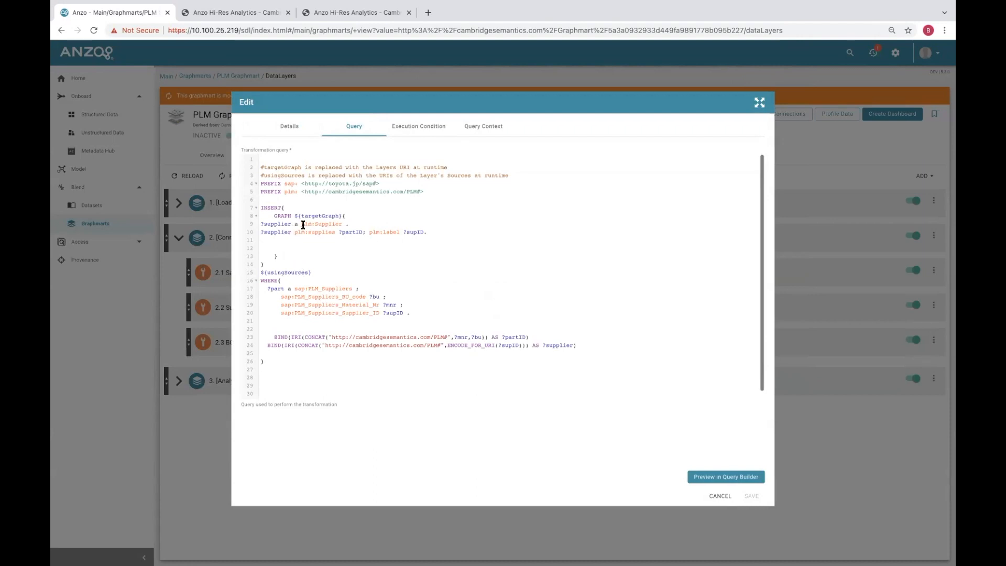
{"action": "double_click", "coordinate": [320, 223]}
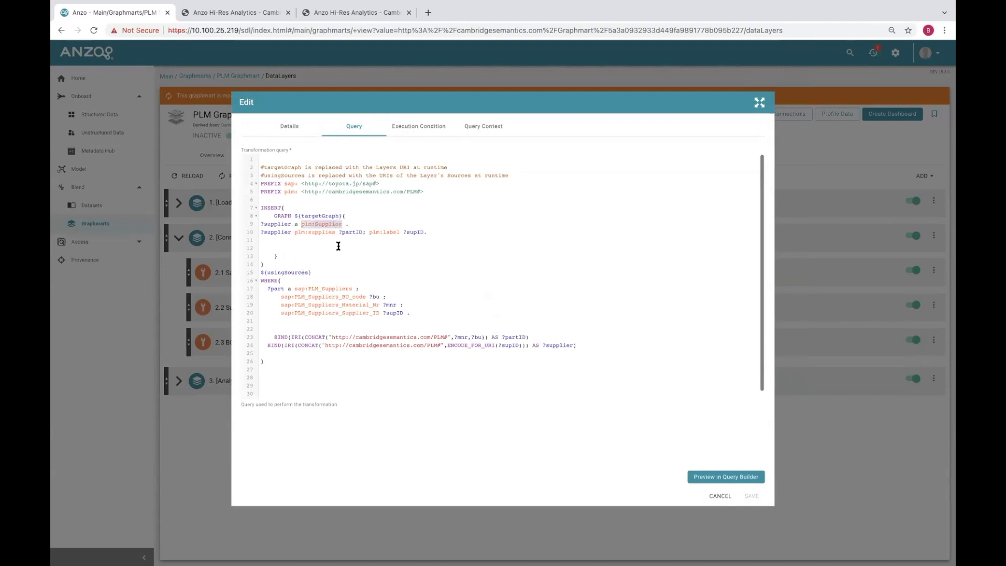
{"action": "mouse_move", "coordinate": [697, 492]}
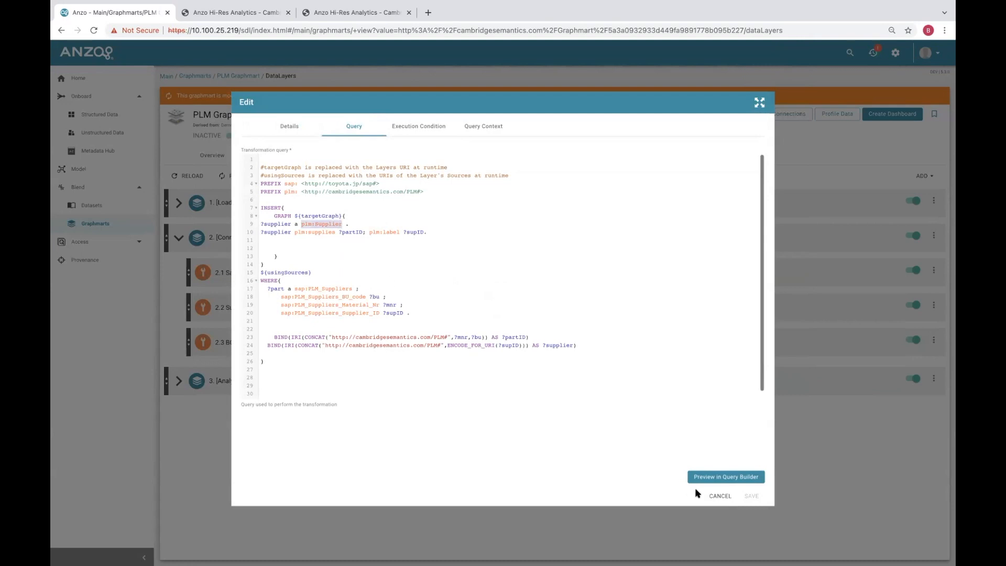
{"action": "left_click", "coordinate": [718, 495]}
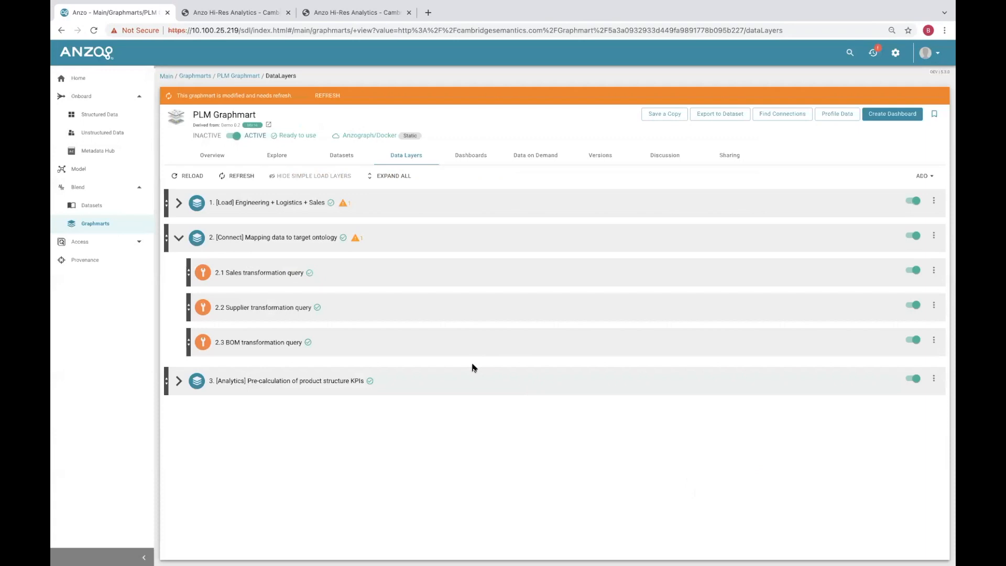
{"action": "mouse_move", "coordinate": [708, 131]}
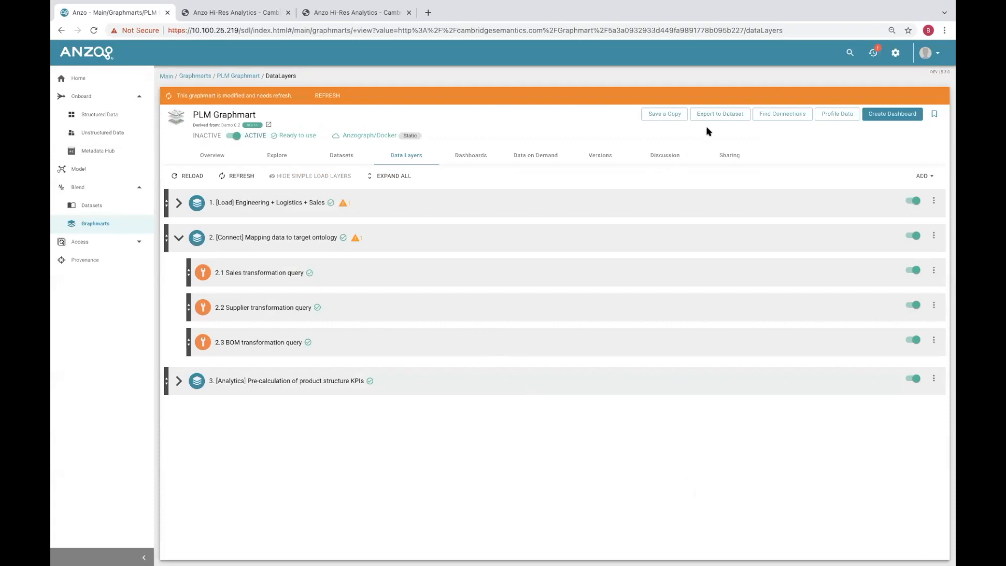
{"action": "mouse_move", "coordinate": [782, 114]}
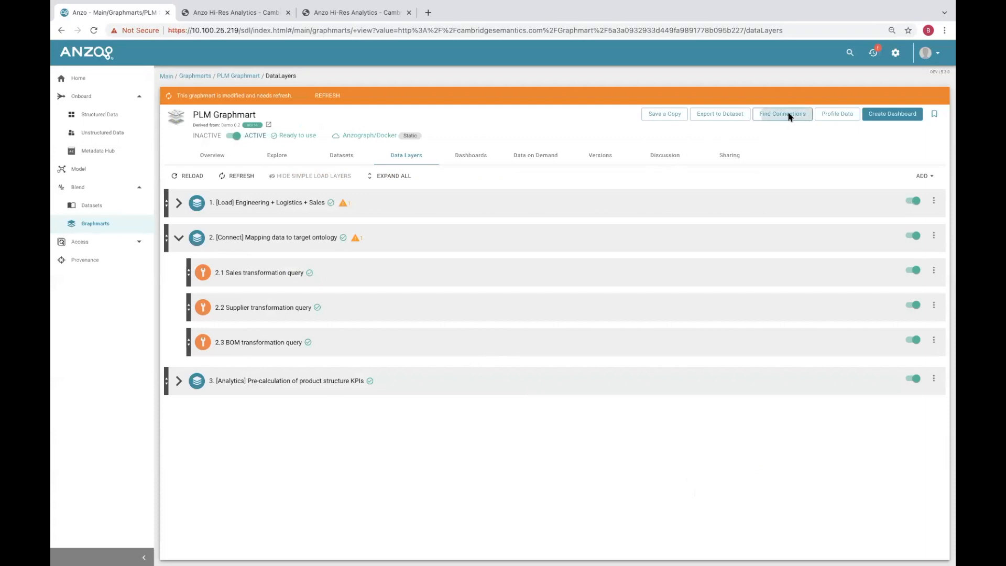
Configure Advanced Find Connections with the Fuzzy Match strategy and 20% minimum fuzzy similarity
{"action": "left_click", "coordinate": [781, 114]}
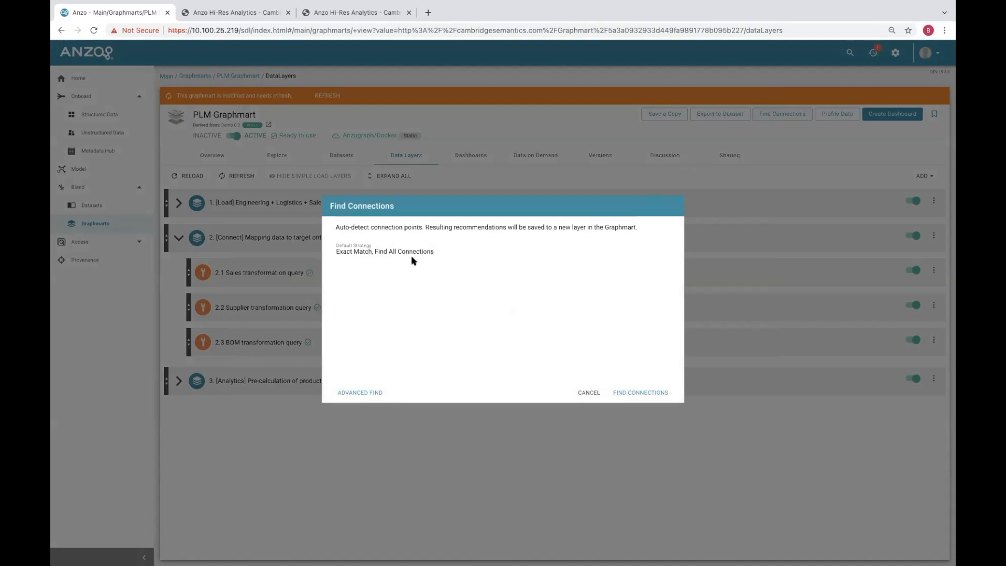
{"action": "left_click", "coordinate": [360, 391]}
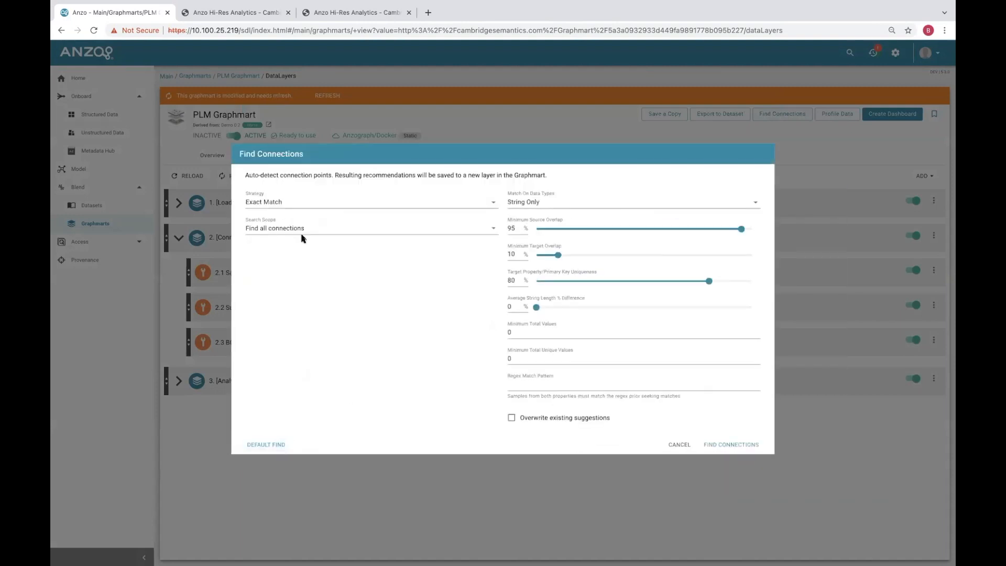
{"action": "left_click", "coordinate": [370, 201]}
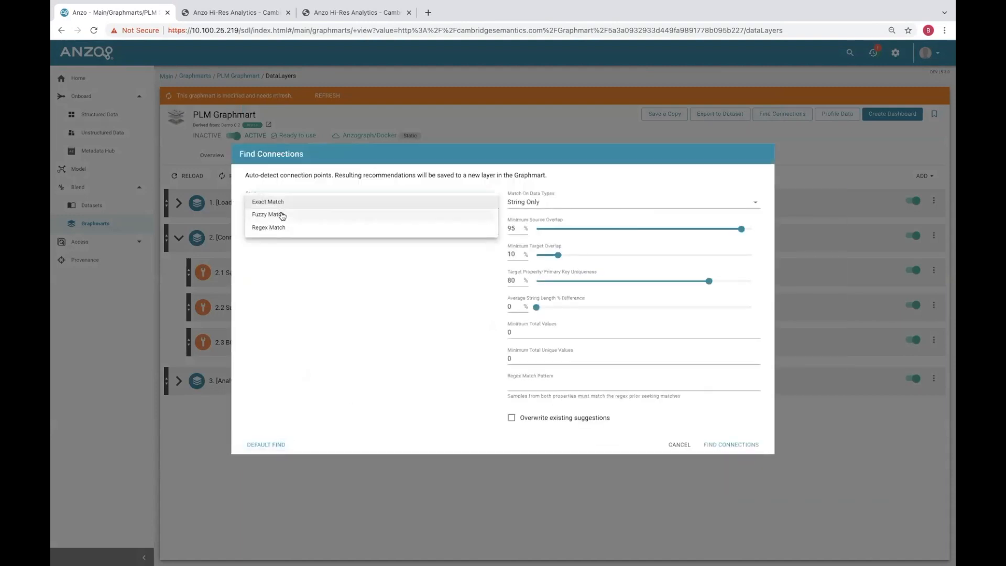
{"action": "left_click", "coordinate": [268, 213]}
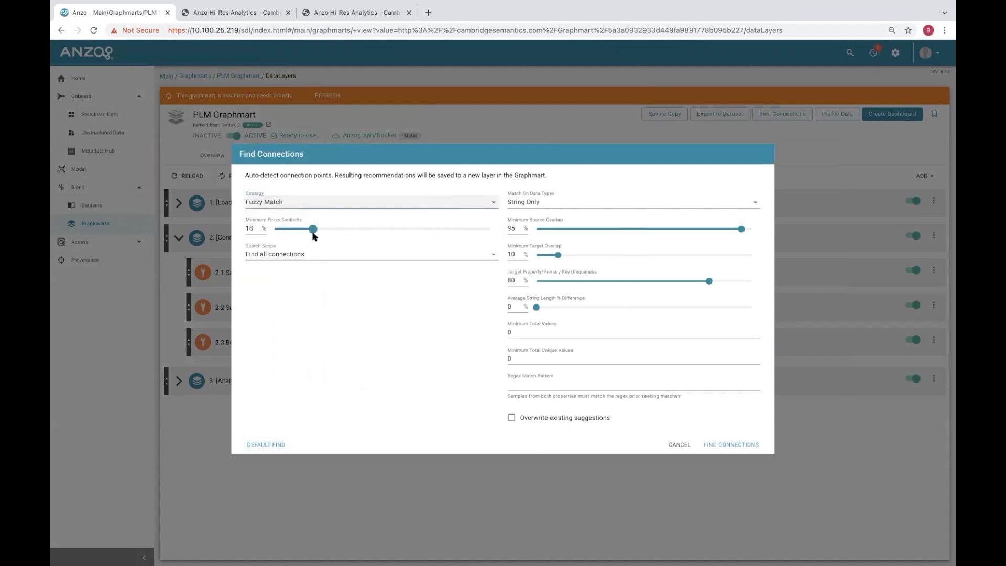
{"action": "left_click_drag", "start_coordinate": [312, 228], "coordinate": [317, 229]}
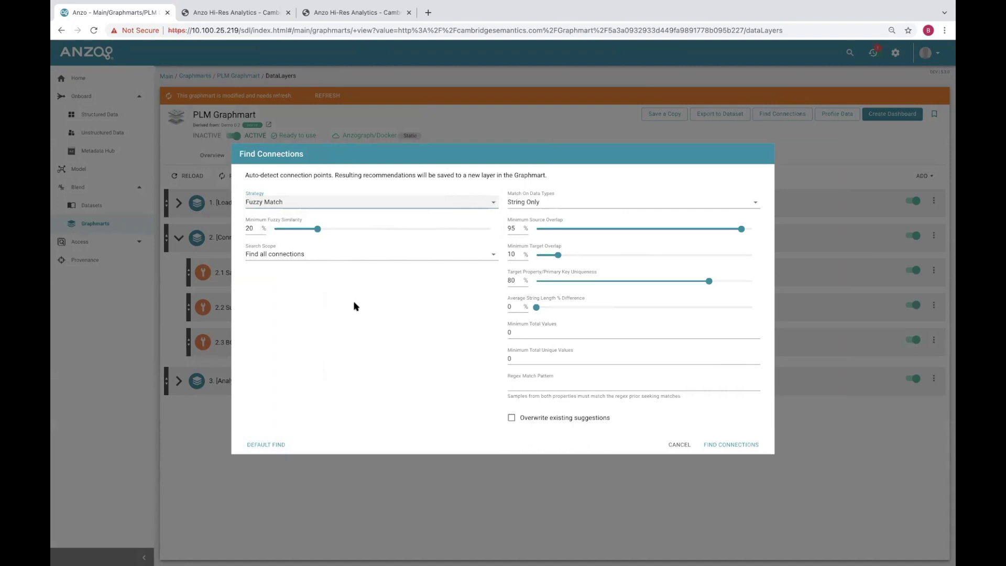
{"action": "mouse_move", "coordinate": [393, 319]}
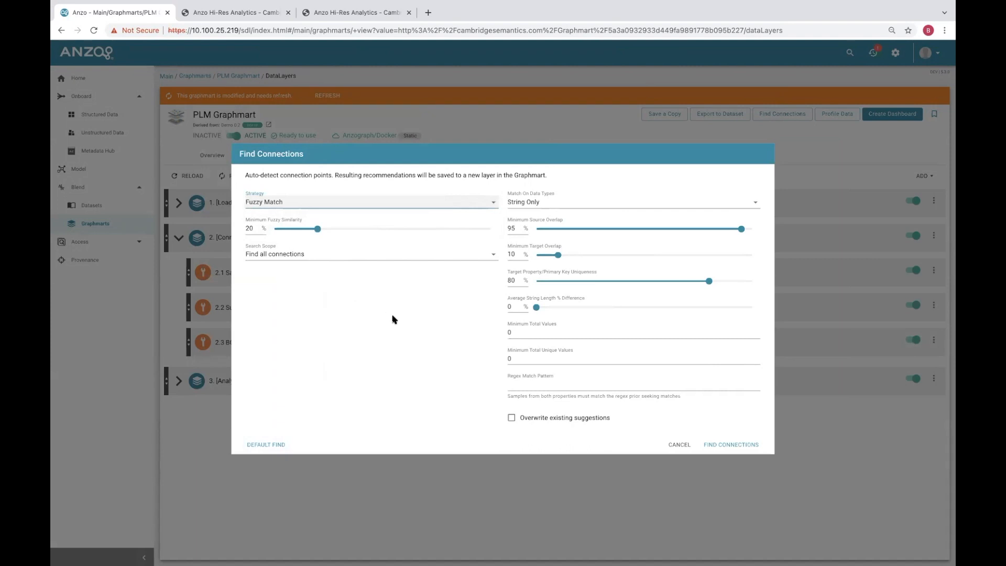
{"action": "mouse_move", "coordinate": [735, 445]}
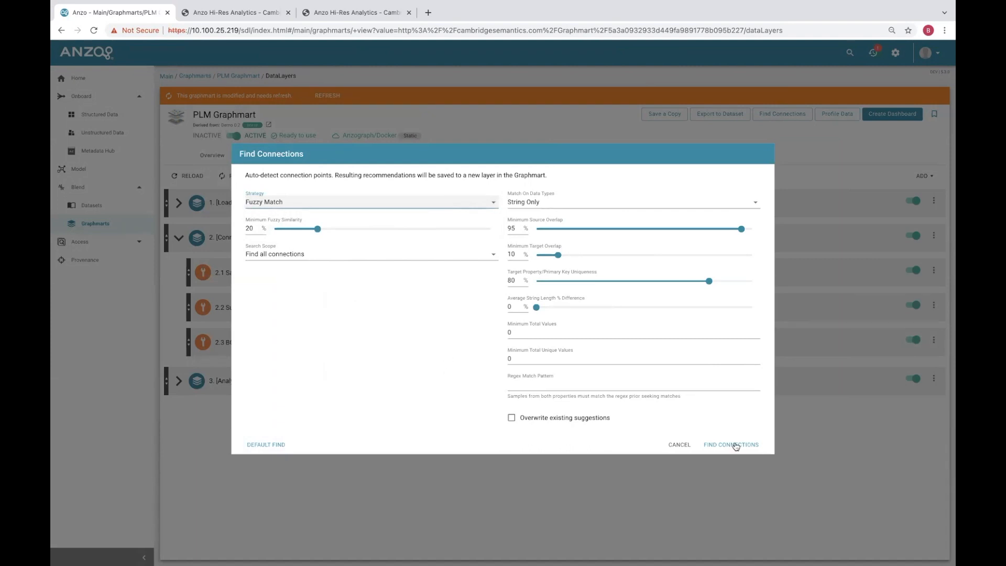
Run the fuzzy search to add a Fuzzy Match layer, then expand the product-structure KPI layer
{"action": "left_click", "coordinate": [730, 443]}
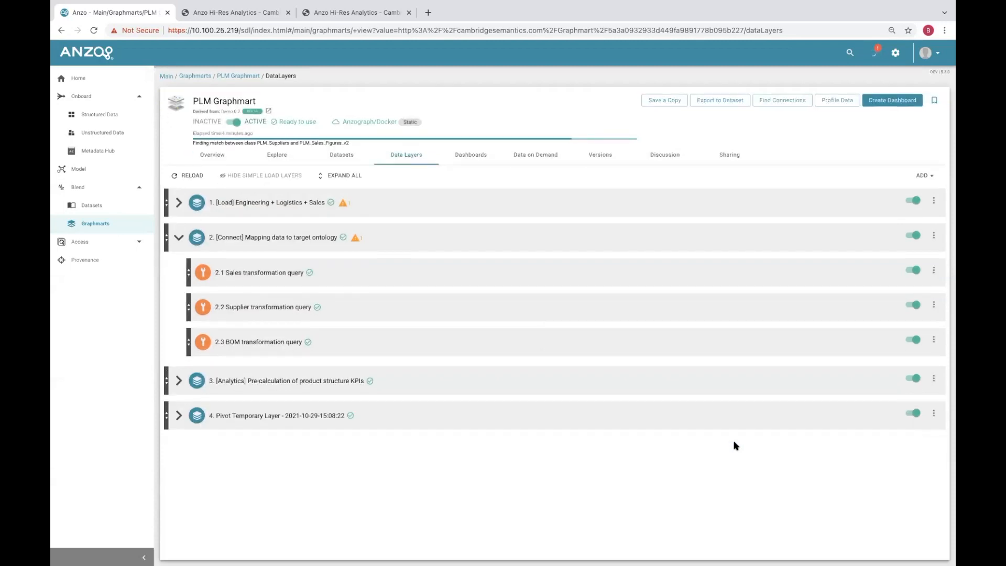
{"action": "left_click", "coordinate": [191, 175]}
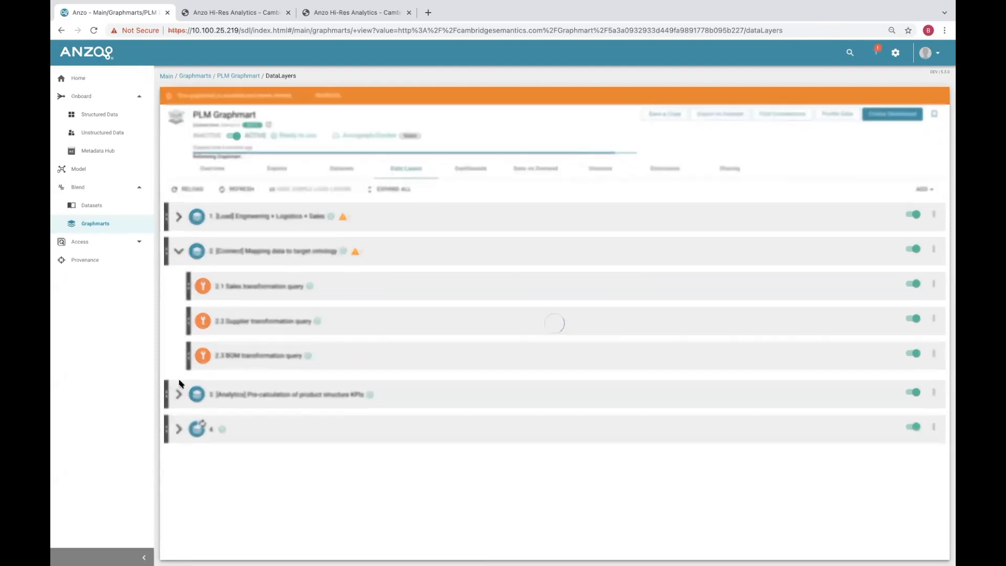
{"action": "left_click", "coordinate": [180, 394]}
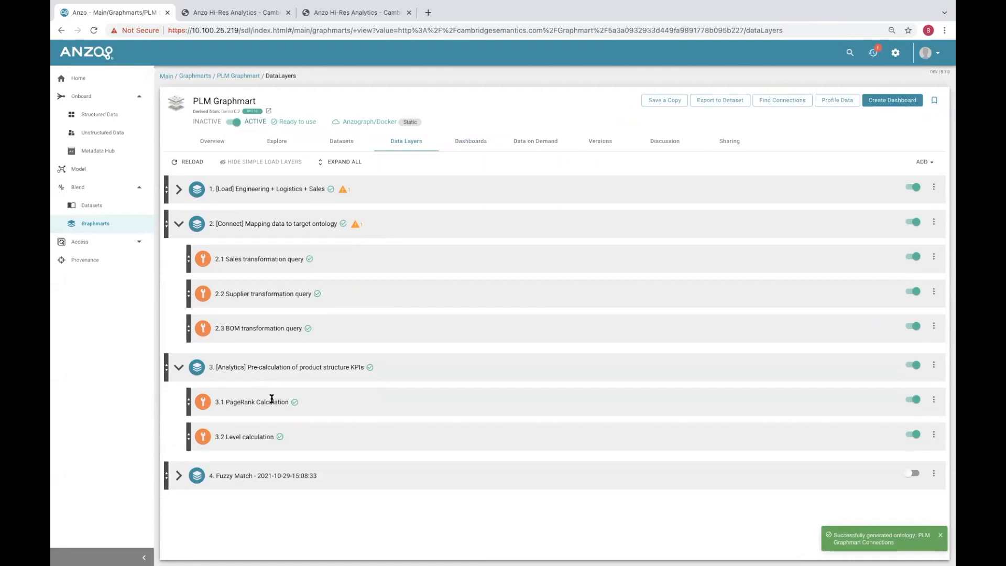
{"action": "mouse_move", "coordinate": [271, 398]}
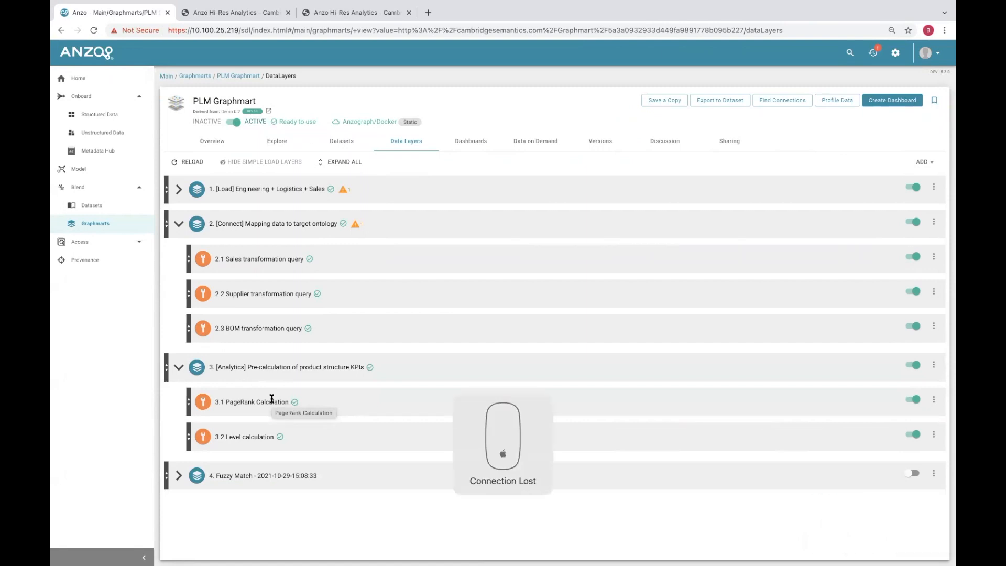
{"action": "mouse_move", "coordinate": [332, 434]}
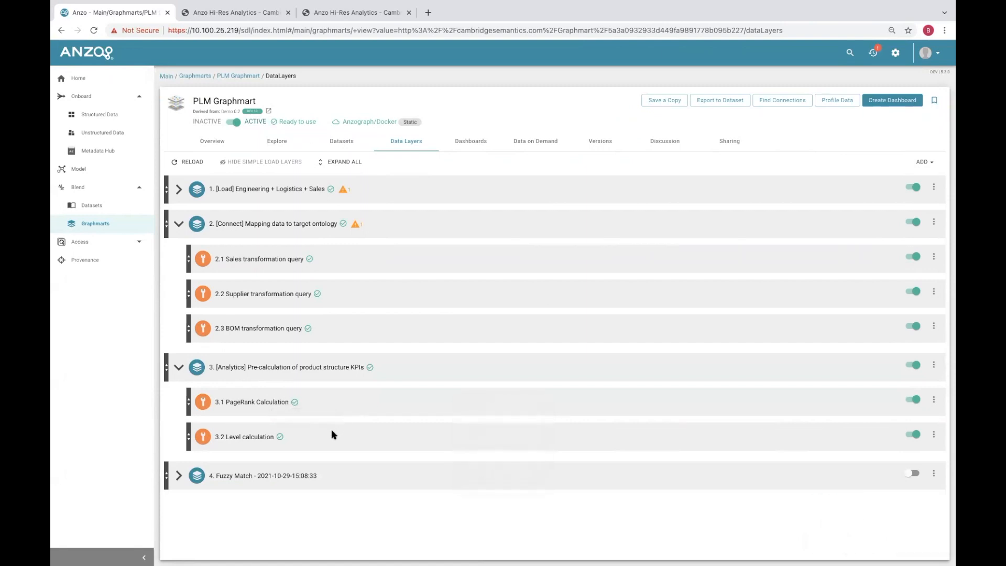
{"action": "mouse_move", "coordinate": [251, 408]}
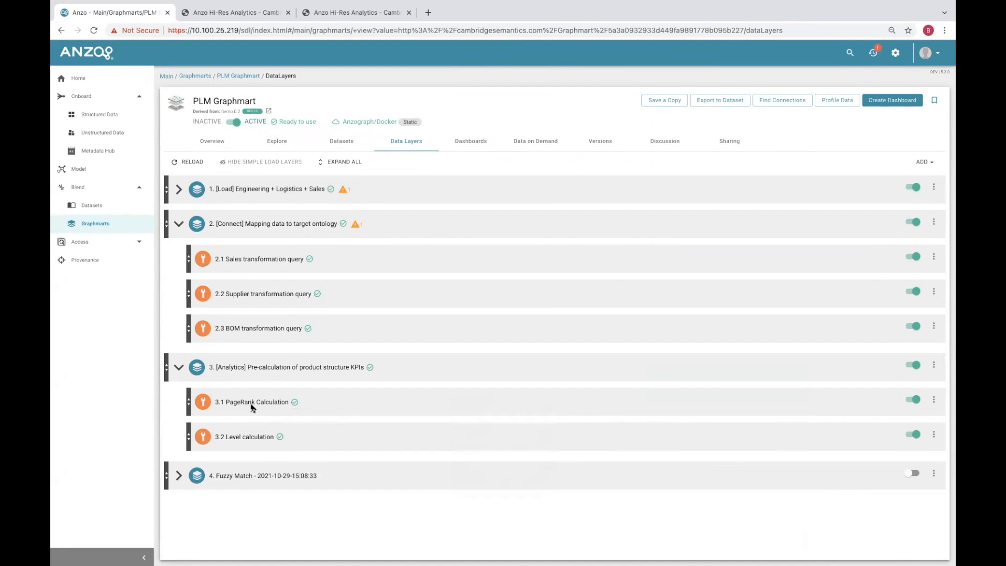
{"action": "mouse_move", "coordinate": [346, 465]}
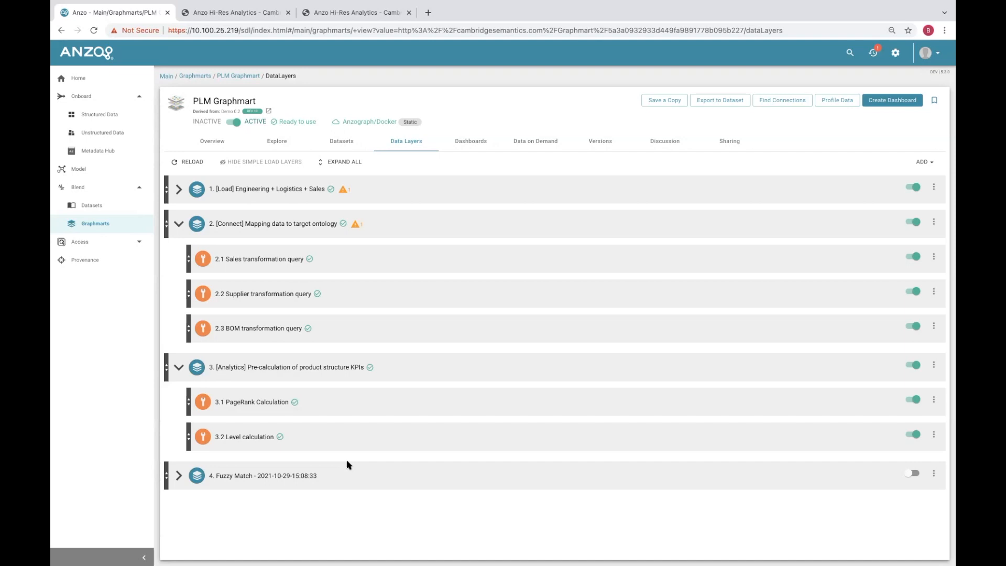
{"action": "mouse_move", "coordinate": [178, 476]}
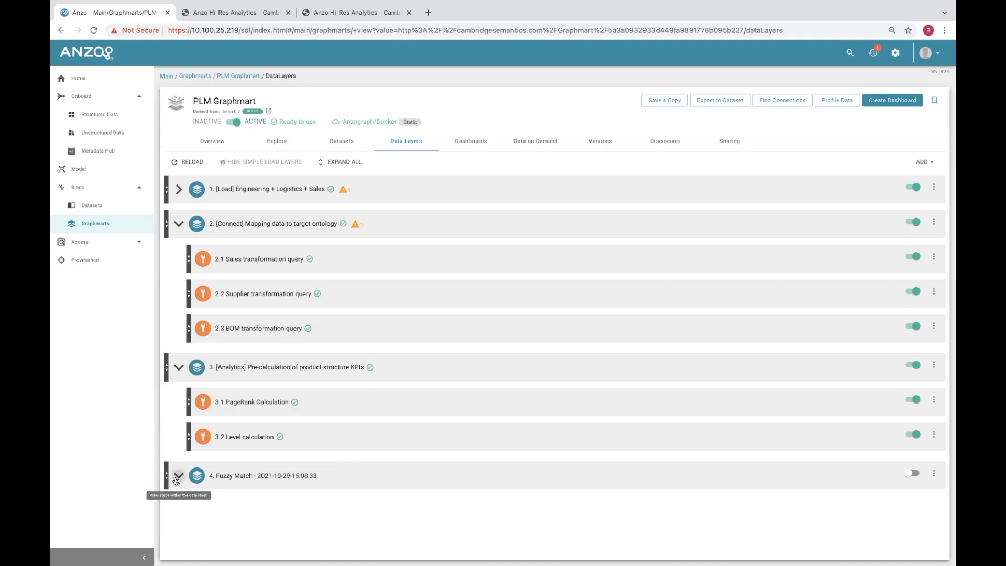
Expand the Fuzzy Match layer to list its three proposed connections (100%, 100.25%, 67.37%)
{"action": "left_click", "coordinate": [178, 475]}
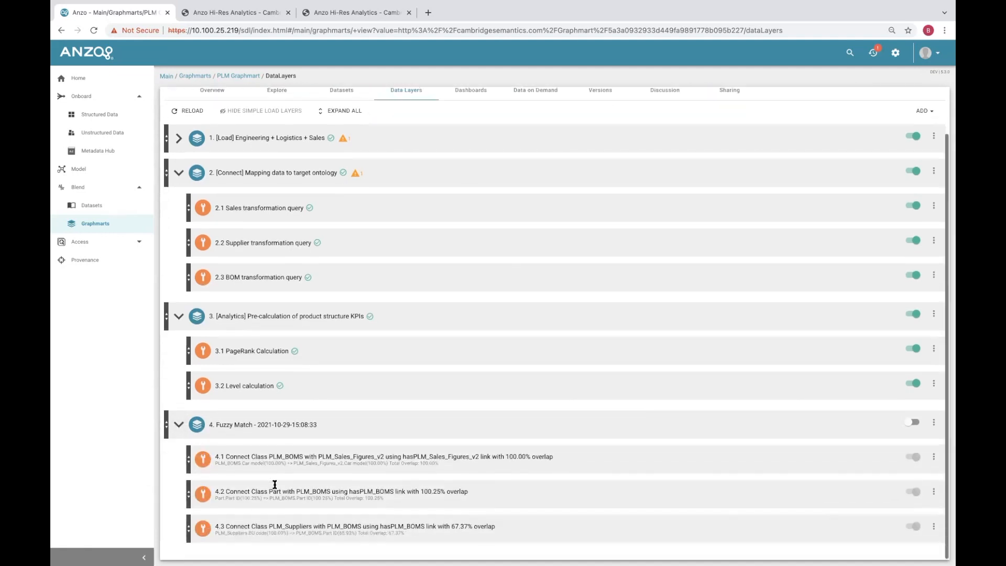
{"action": "mouse_move", "coordinate": [416, 468]}
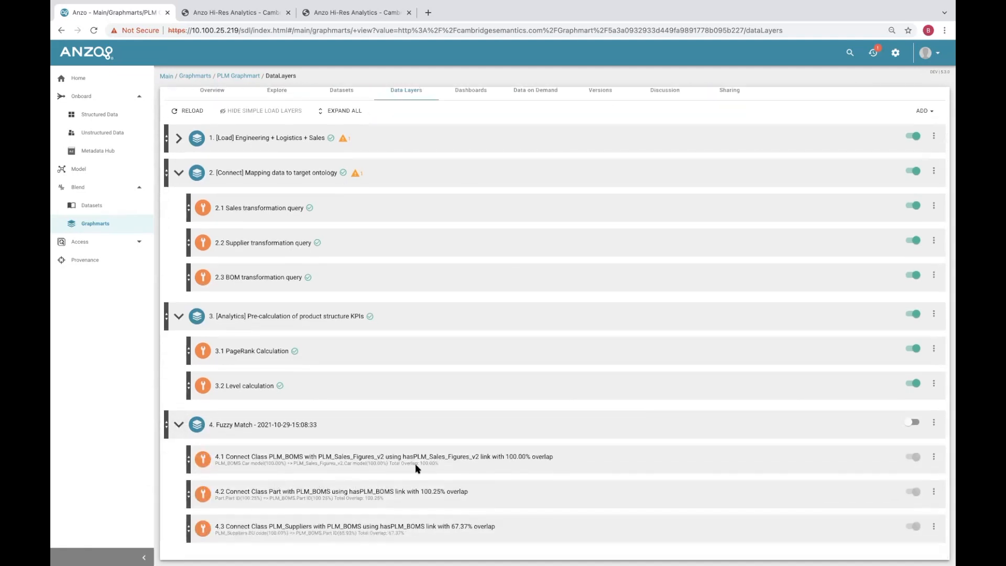
{"action": "mouse_move", "coordinate": [460, 487]}
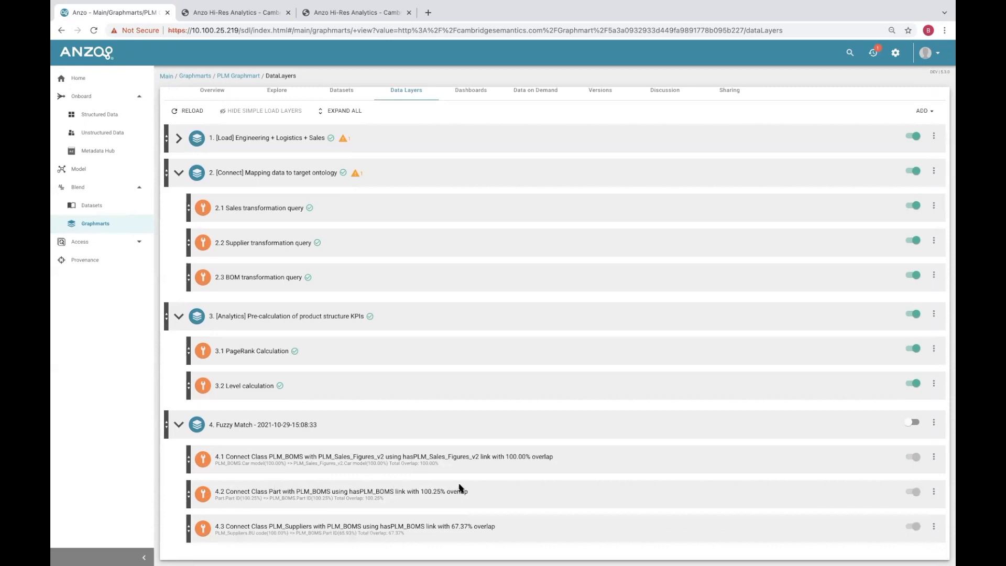
{"action": "mouse_move", "coordinate": [574, 473]}
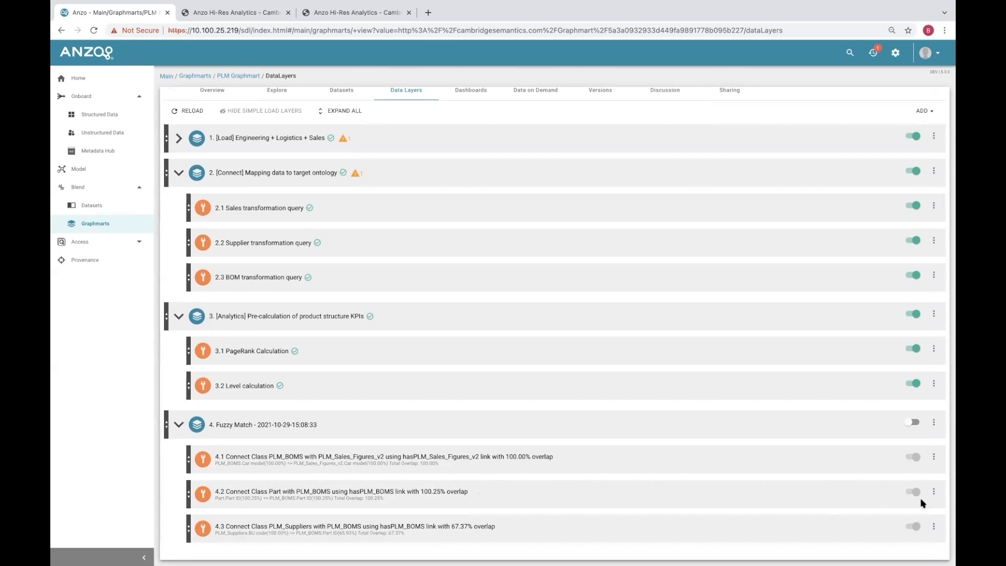
{"action": "mouse_move", "coordinate": [931, 514]}
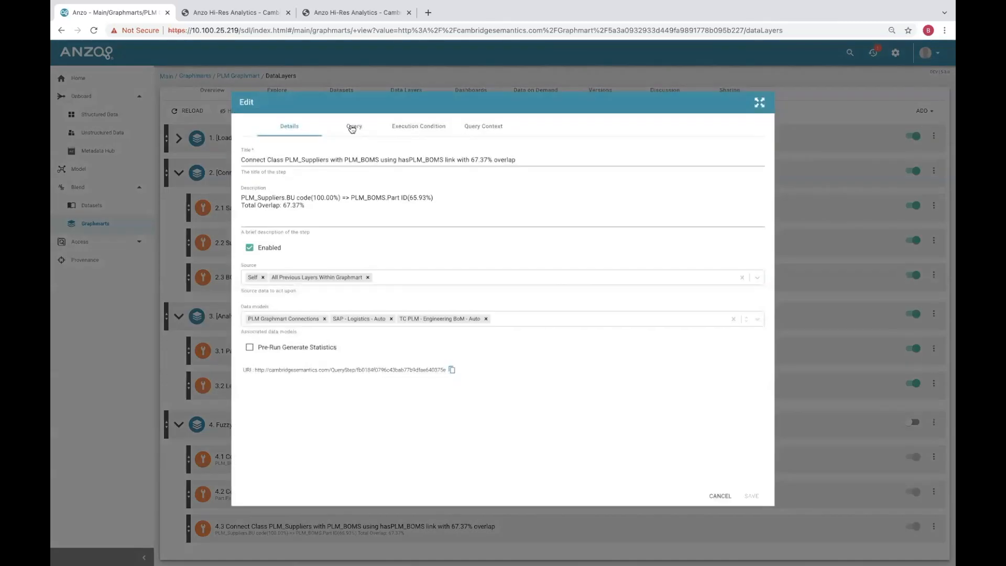
Read the 67.37% PLM_Suppliers-to-PLM_BOMS step's SPARQL query and cancel without saving
{"action": "left_click", "coordinate": [353, 125]}
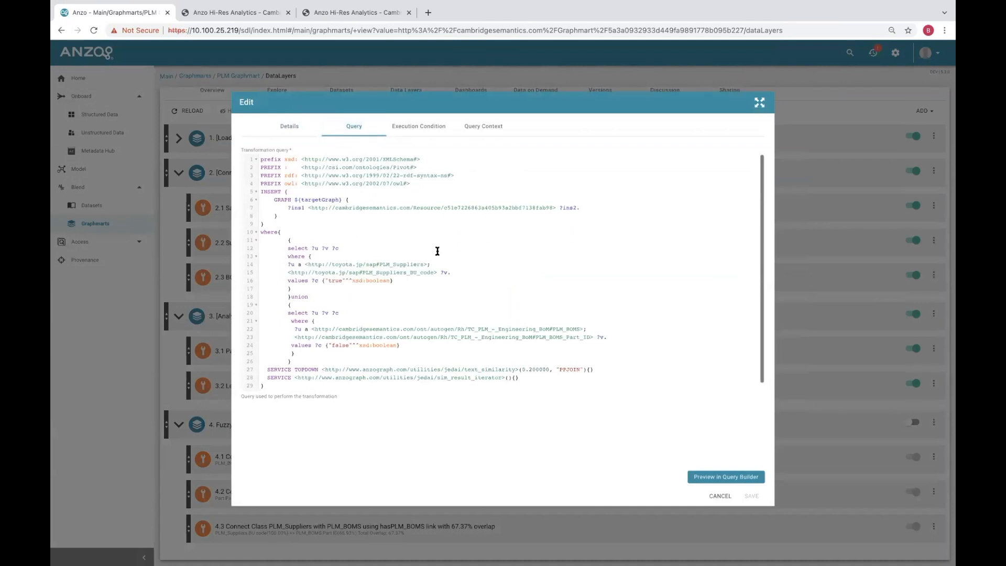
{"action": "mouse_move", "coordinate": [402, 366]}
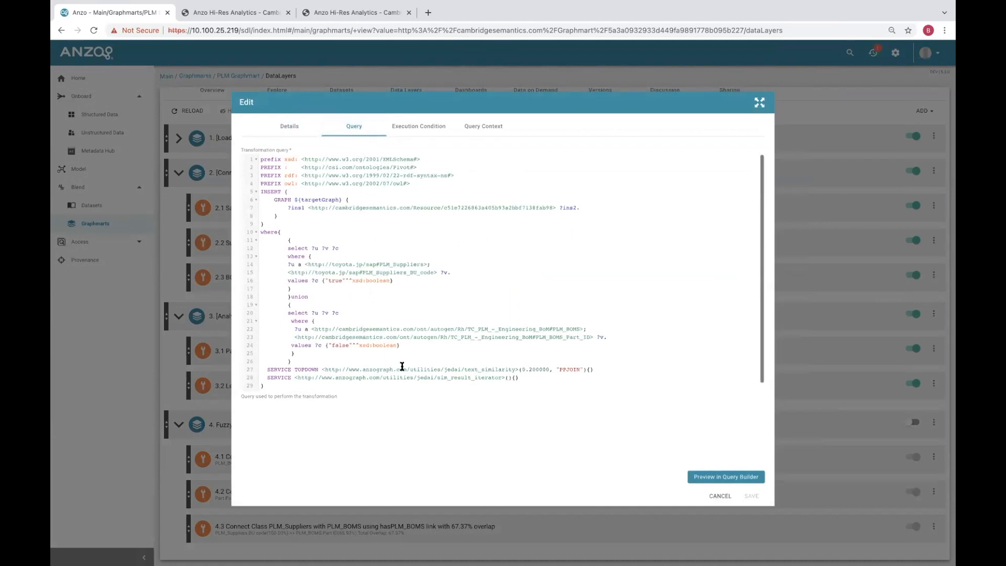
{"action": "mouse_move", "coordinate": [308, 306]}
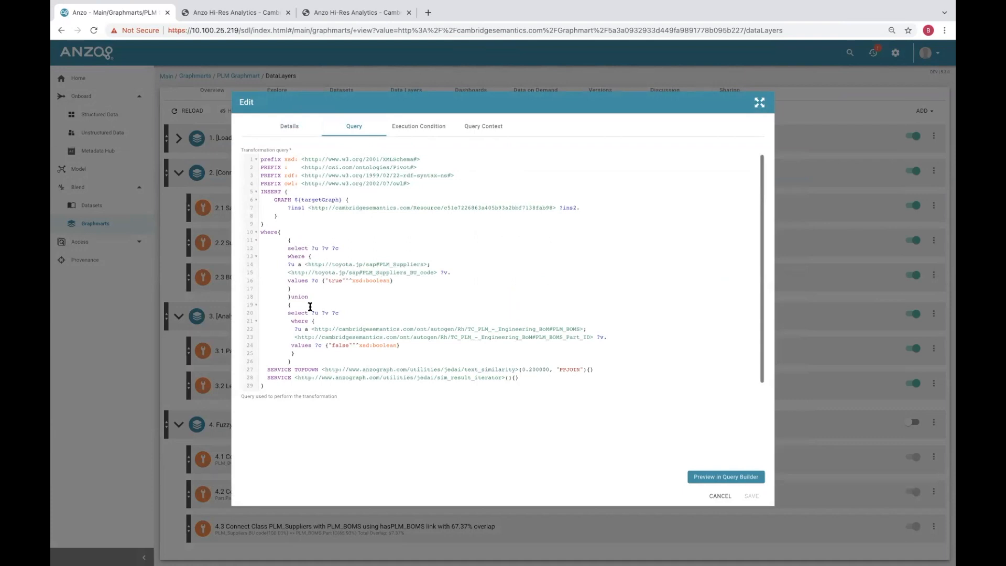
{"action": "mouse_move", "coordinate": [433, 382]}
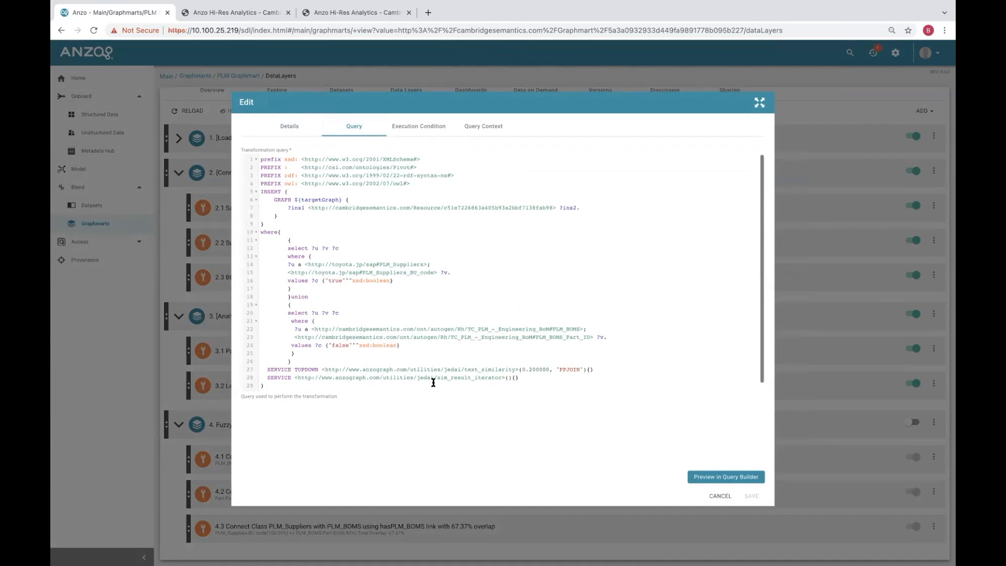
{"action": "mouse_move", "coordinate": [642, 483]}
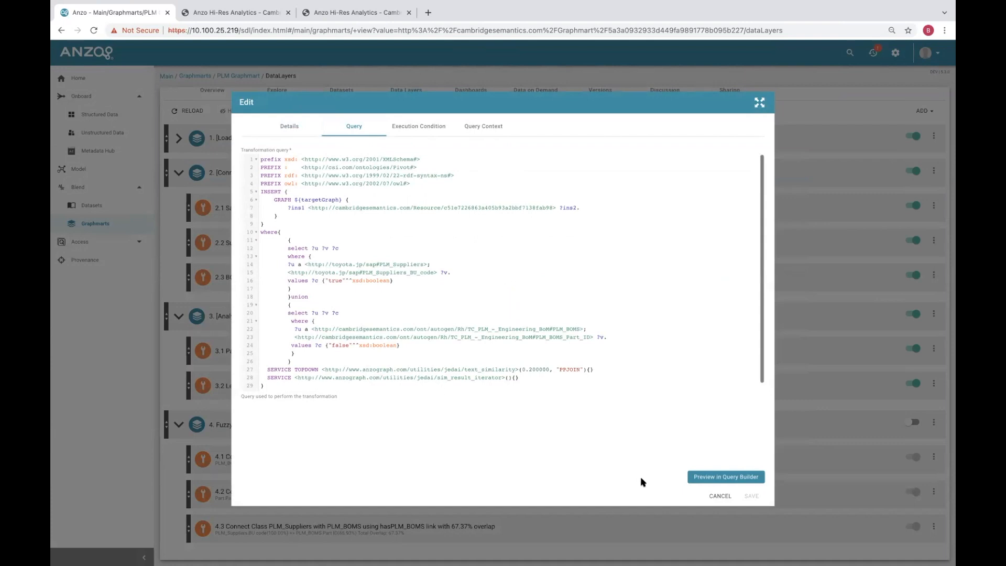
{"action": "mouse_move", "coordinate": [718, 503]}
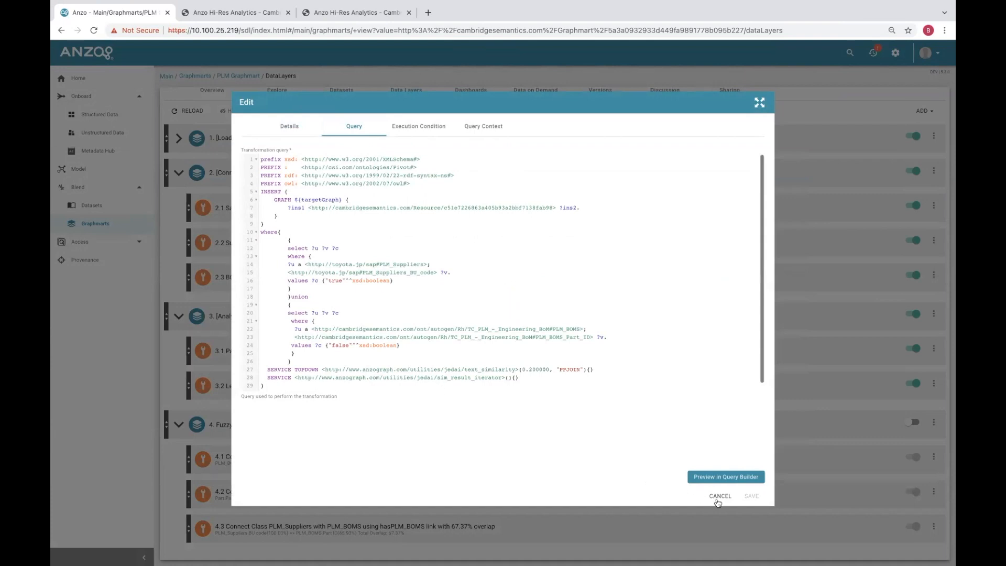
{"action": "left_click", "coordinate": [719, 495]}
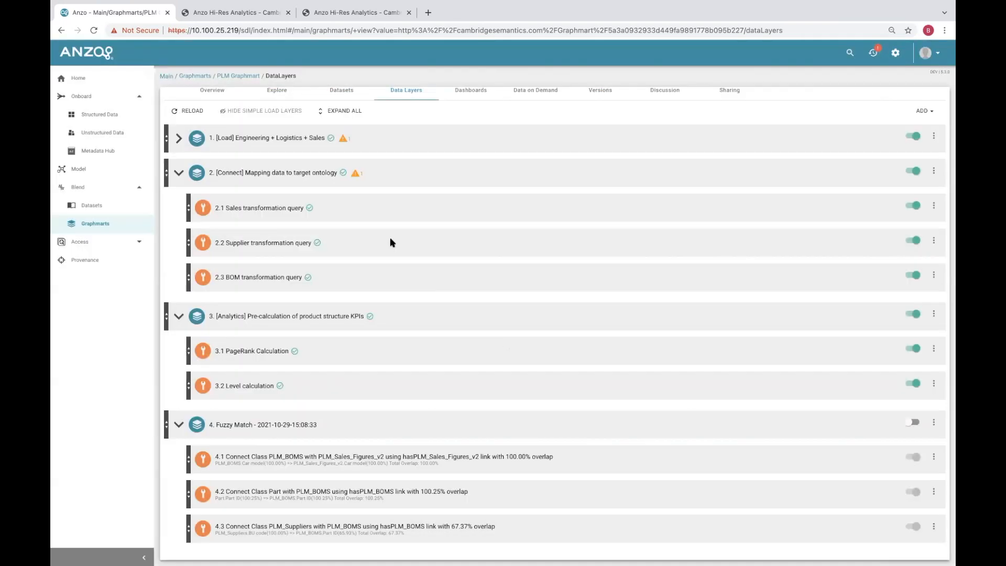
Switch to the Anzo Hi-Res Analytics browser tab showing the Data analysis dashboard
{"action": "left_click", "coordinate": [234, 12]}
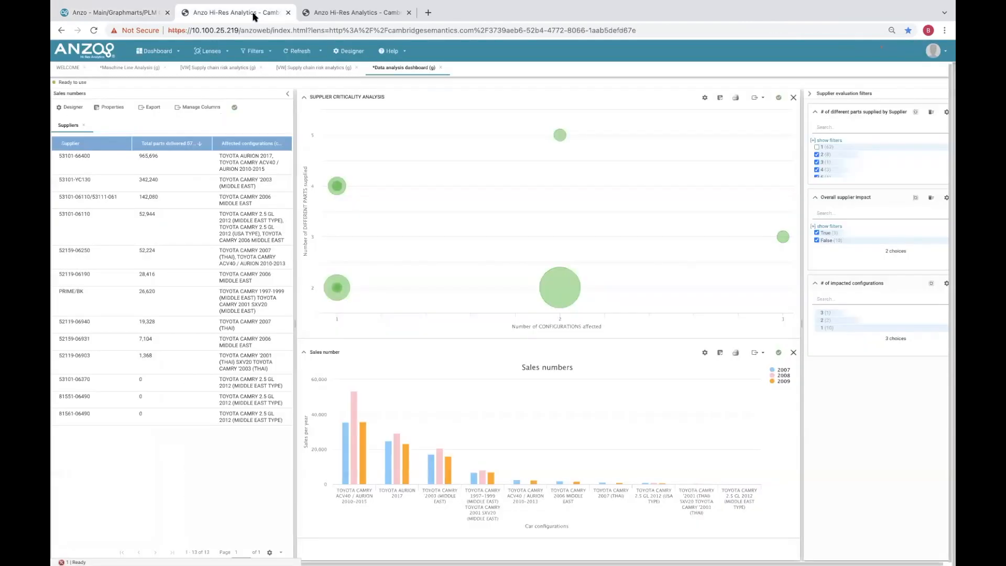
{"action": "mouse_move", "coordinate": [396, 338]}
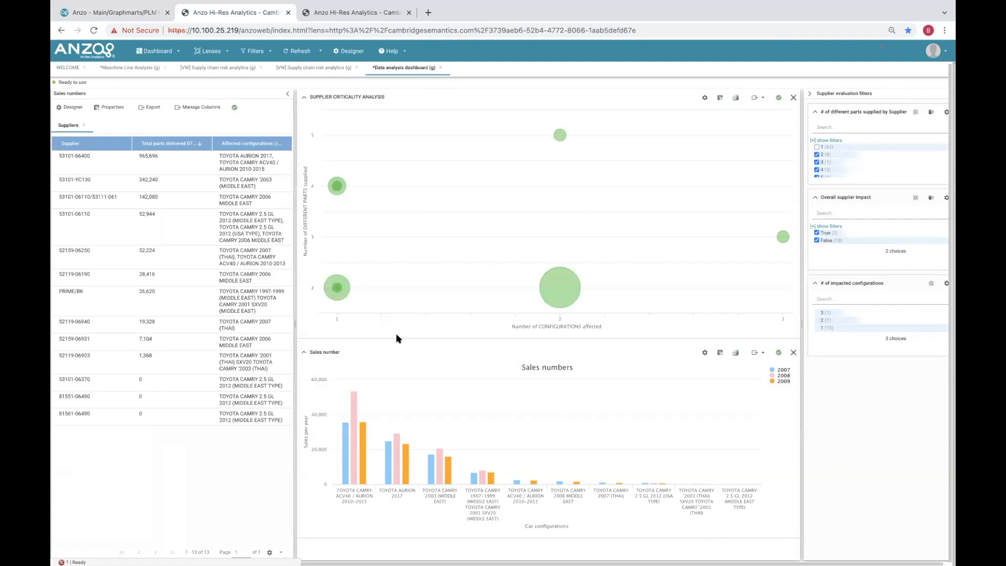
{"action": "mouse_move", "coordinate": [385, 431]}
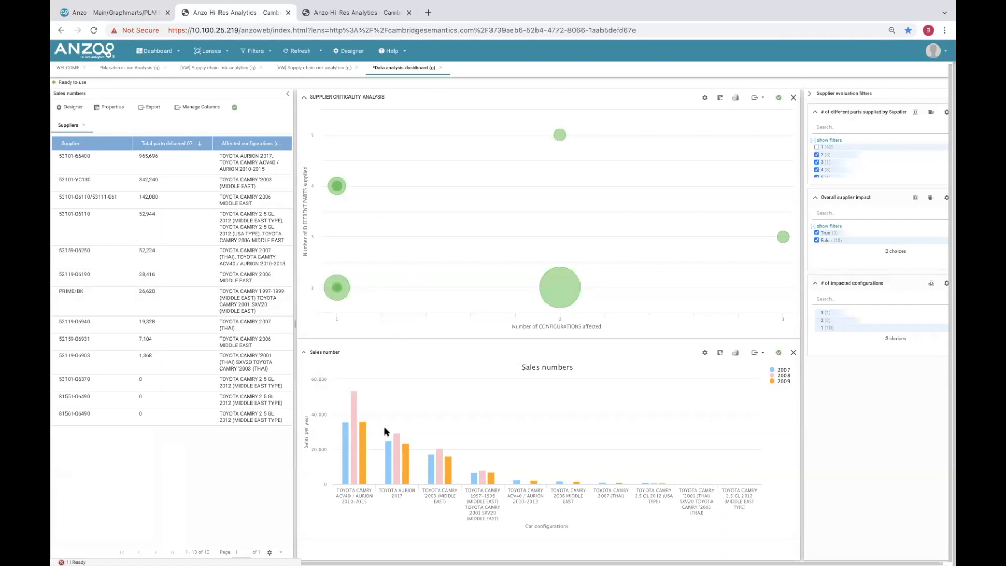
{"action": "mouse_move", "coordinate": [592, 354]}
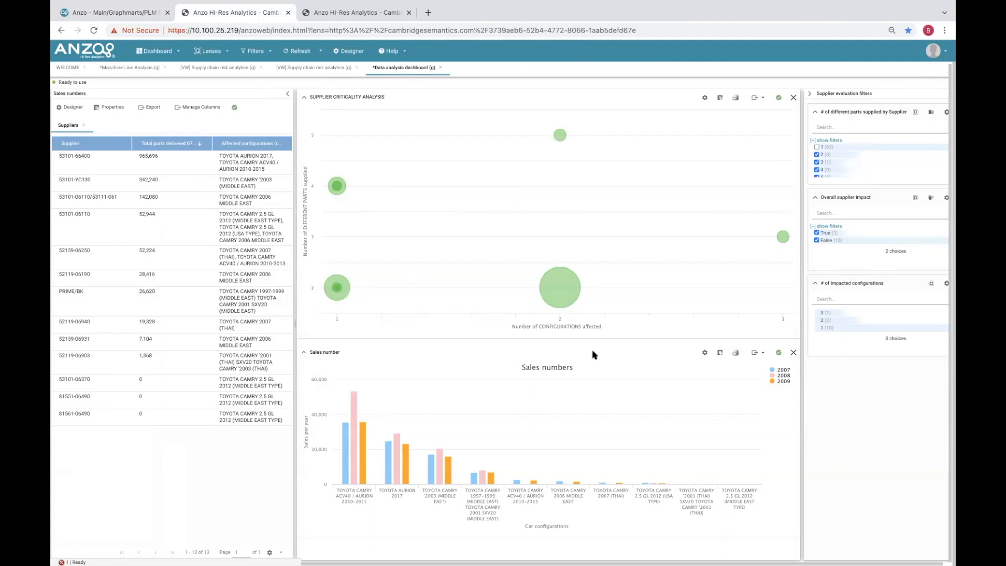
{"action": "mouse_move", "coordinate": [132, 141]}
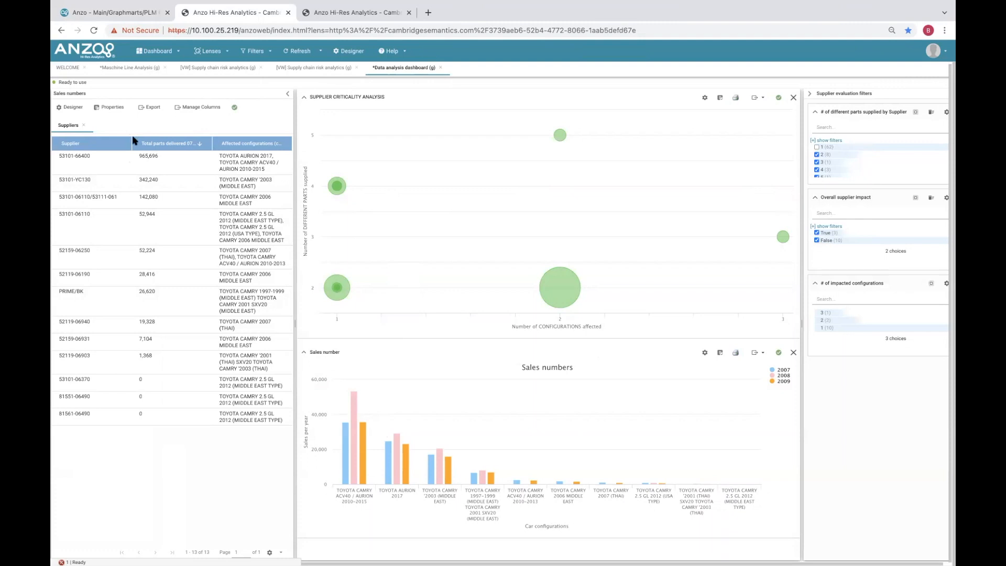
{"action": "mouse_move", "coordinate": [768, 272]}
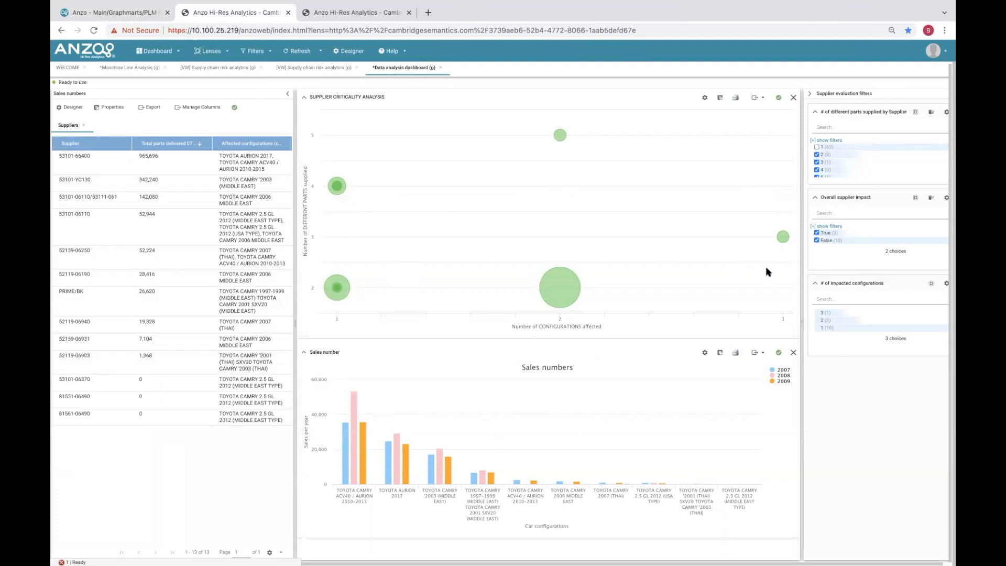
{"action": "mouse_move", "coordinate": [775, 32]}
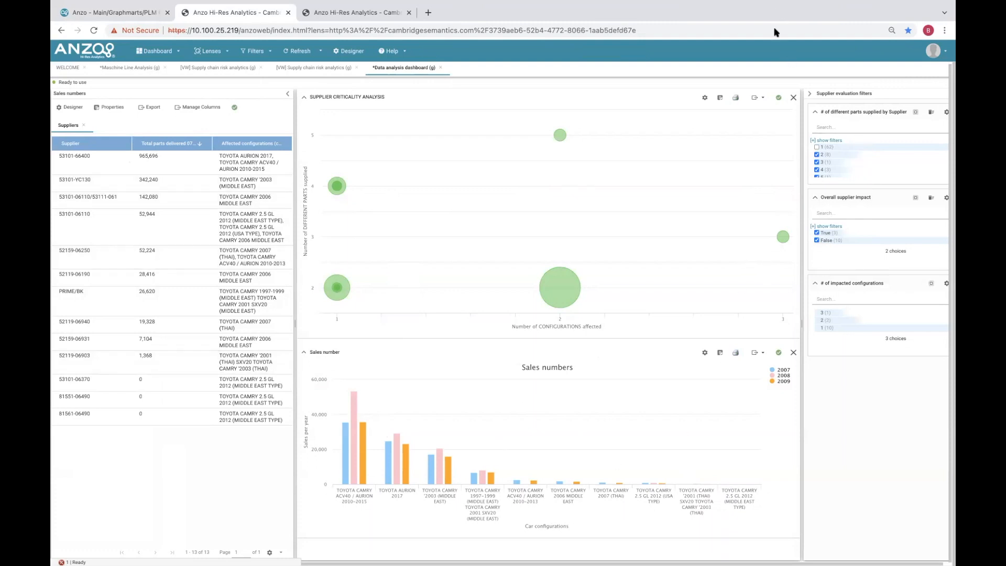
{"action": "mouse_move", "coordinate": [734, 198]}
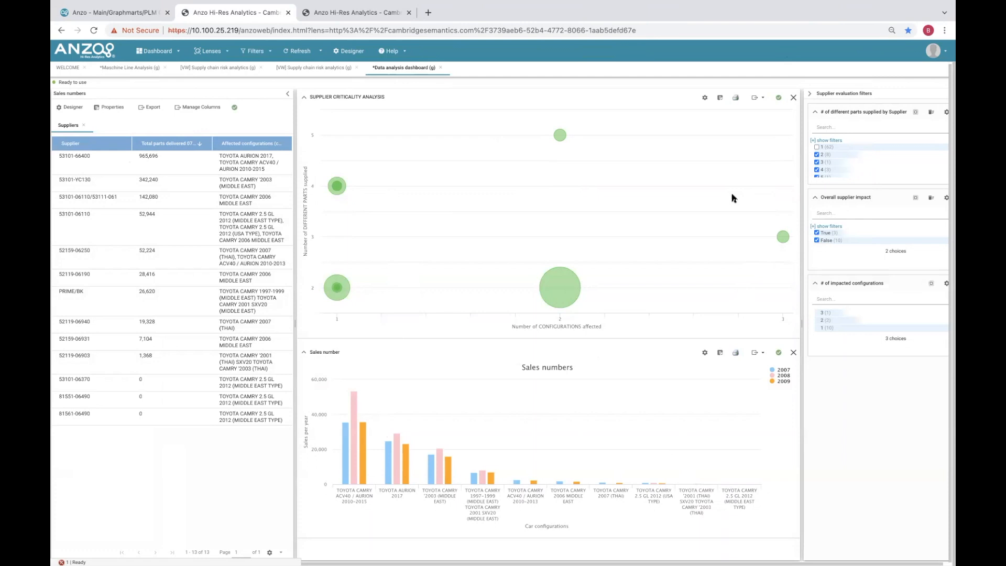
{"action": "mouse_move", "coordinate": [360, 108]}
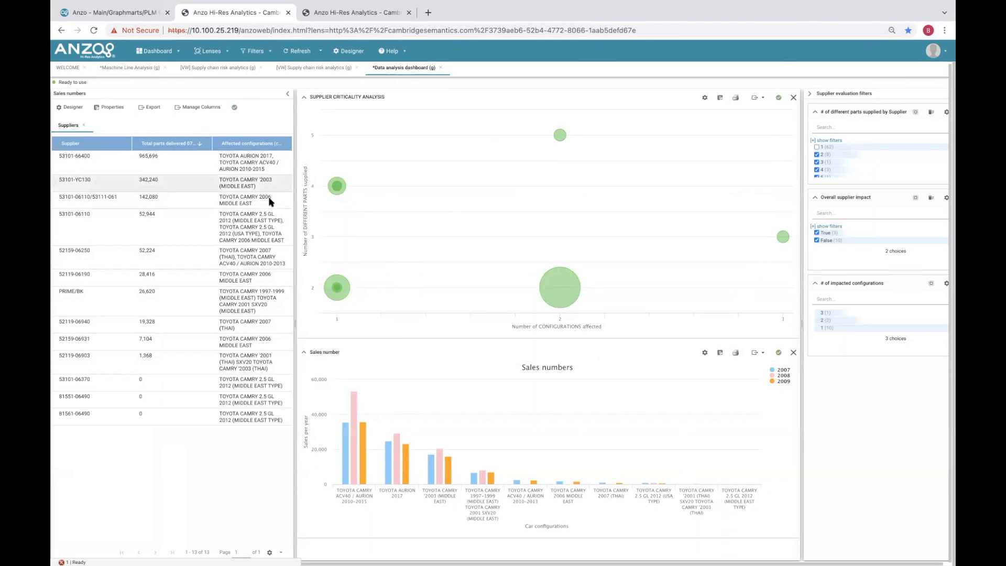
{"action": "mouse_move", "coordinate": [927, 136]}
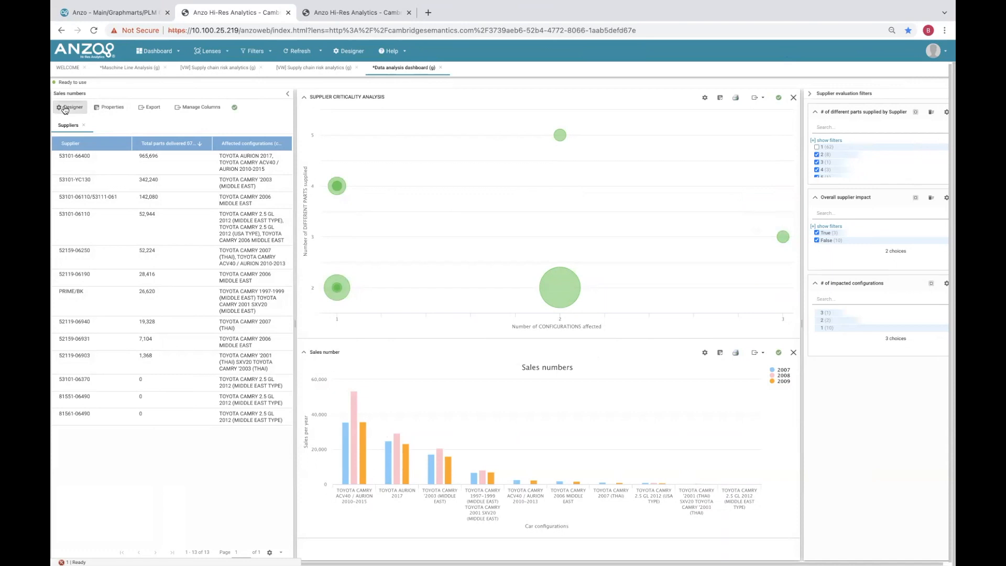
Inspect the Sales numbers table's Total parts delivered 07-09 and Affected configurations (code) column definitions
{"action": "left_click", "coordinate": [71, 106]}
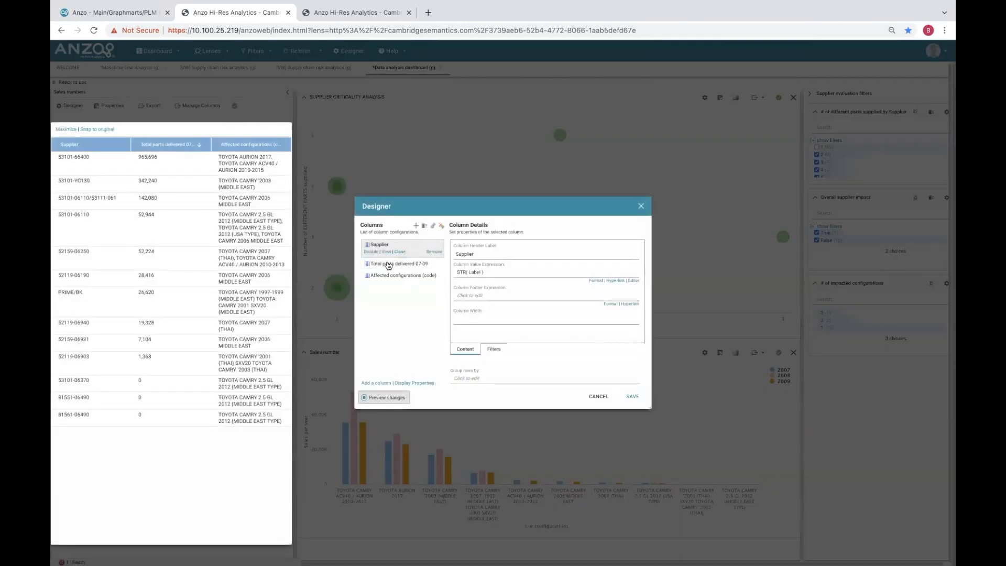
{"action": "left_click", "coordinate": [398, 264]}
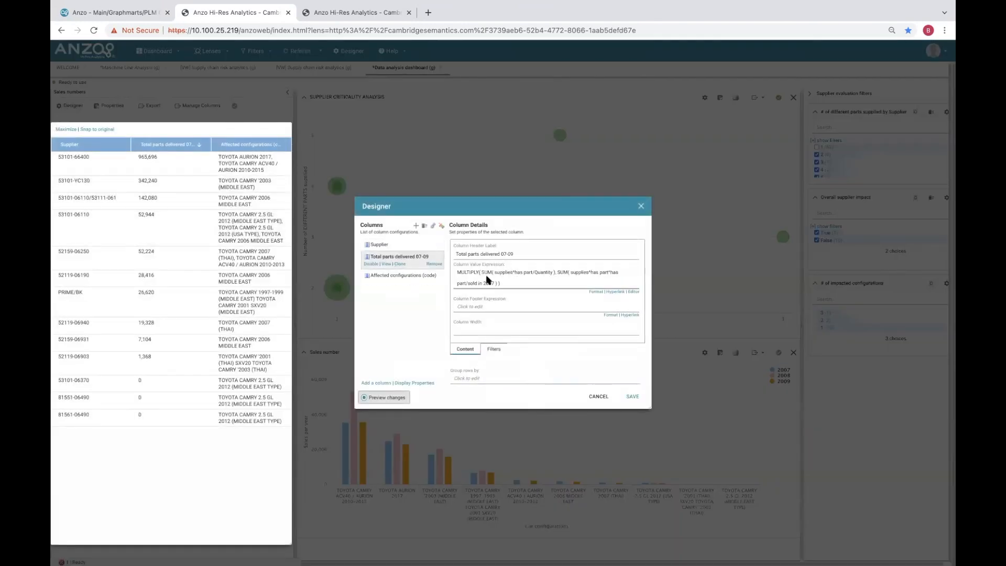
{"action": "left_click", "coordinate": [402, 275]}
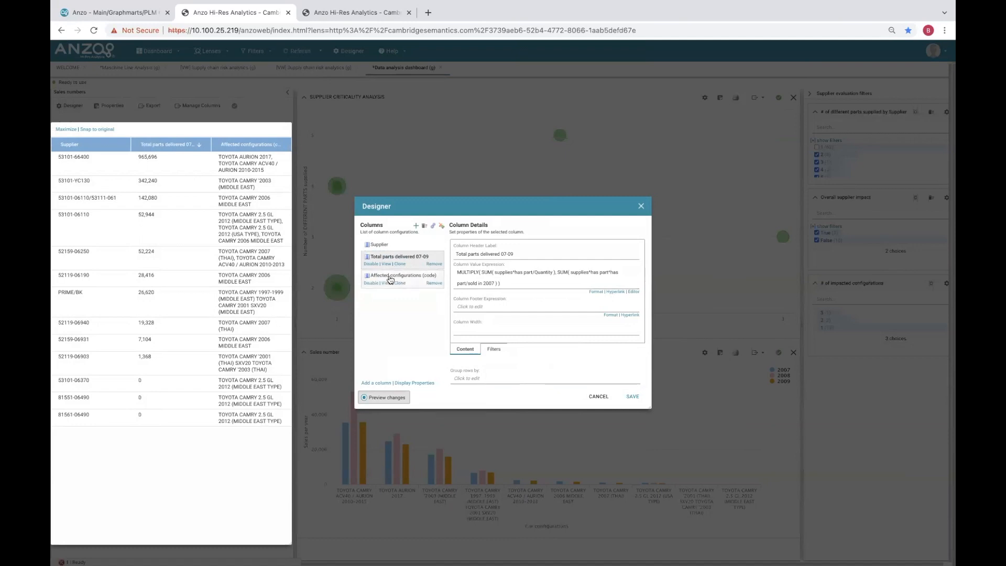
{"action": "left_click", "coordinate": [402, 274]}
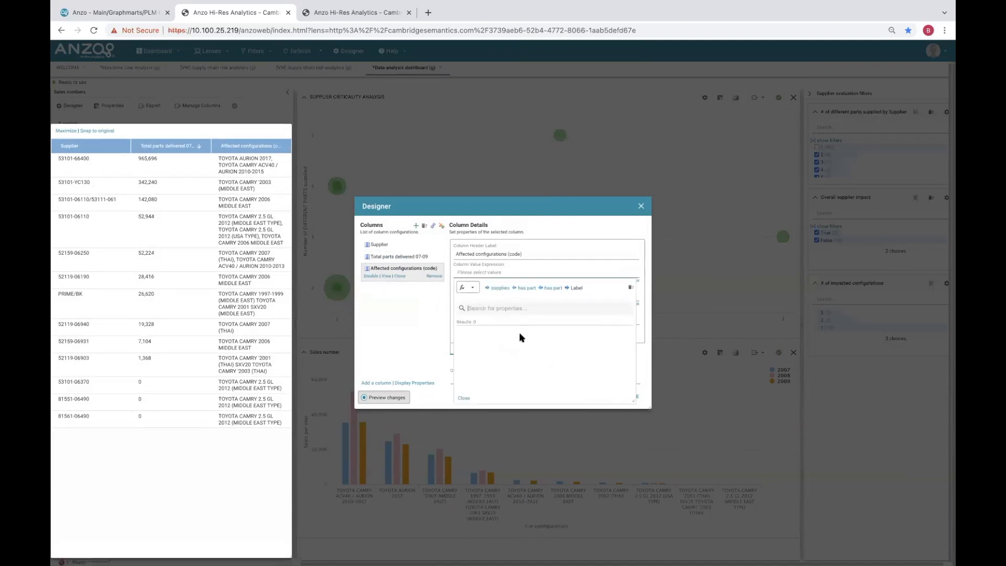
{"action": "left_click", "coordinate": [544, 308]}
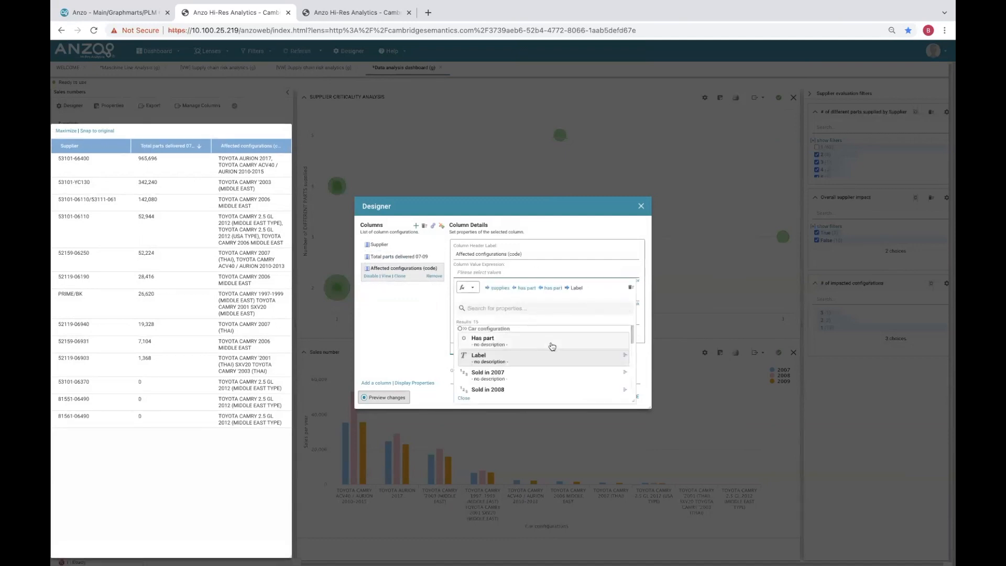
{"action": "scroll", "scroll_direction": "down", "scroll_amount": 3}
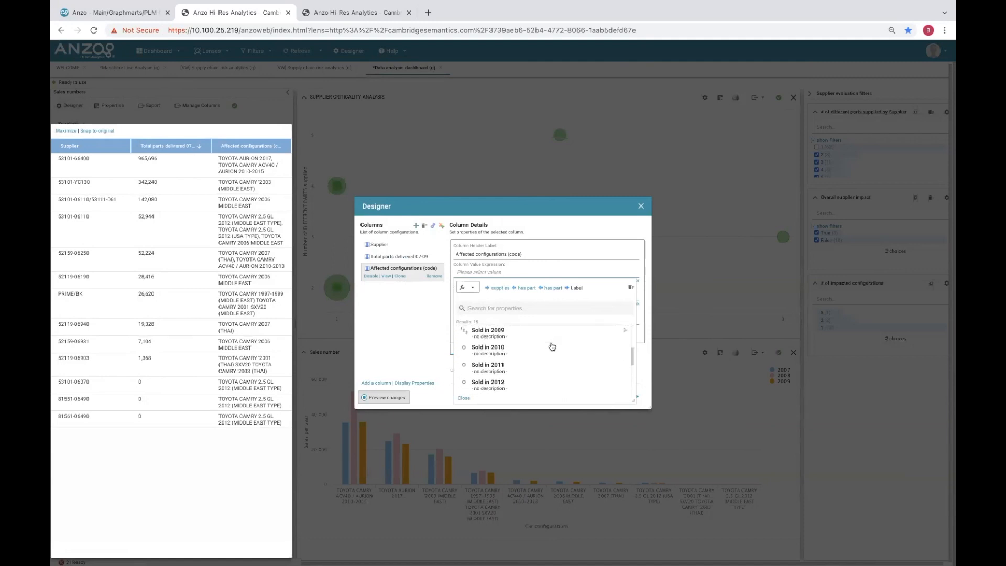
{"action": "scroll", "scroll_direction": "up", "scroll_amount": 3}
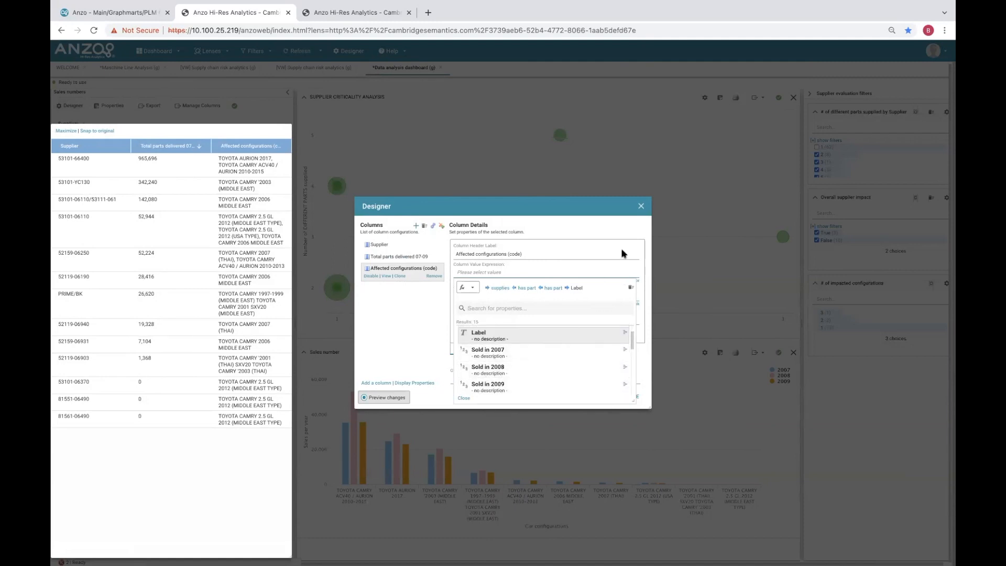
{"action": "left_click", "coordinate": [639, 205]}
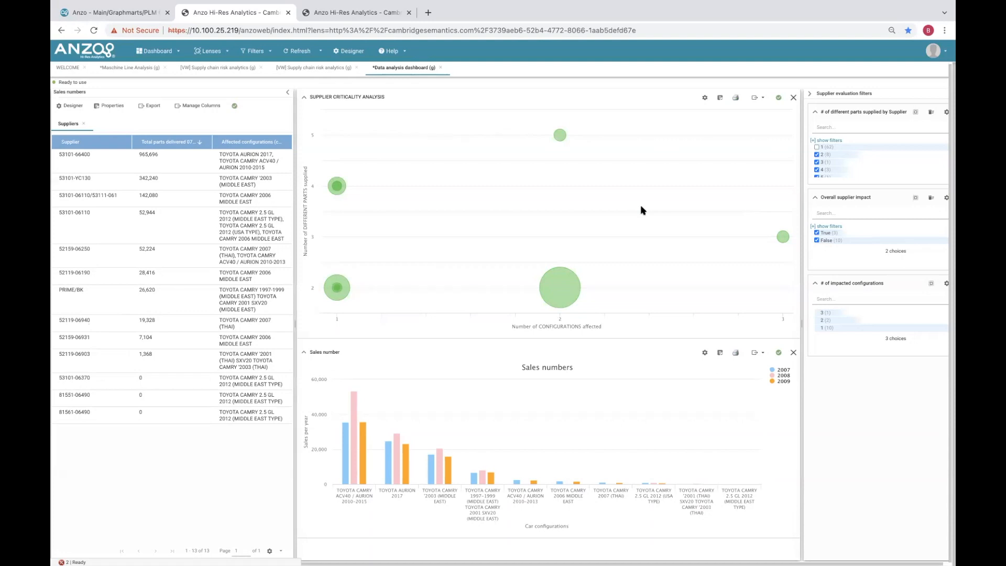
{"action": "mouse_move", "coordinate": [639, 276]}
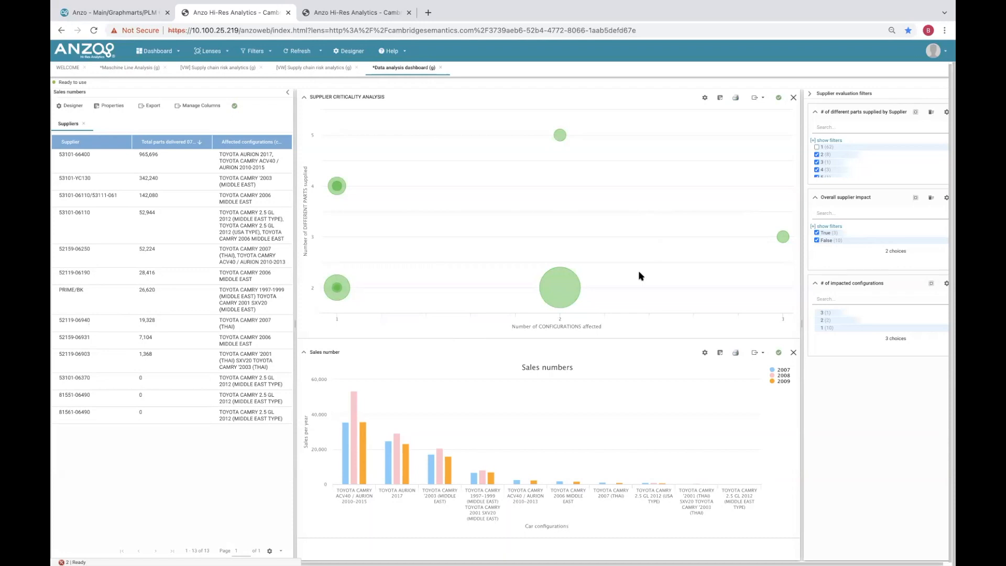
{"action": "mouse_move", "coordinate": [336, 186]}
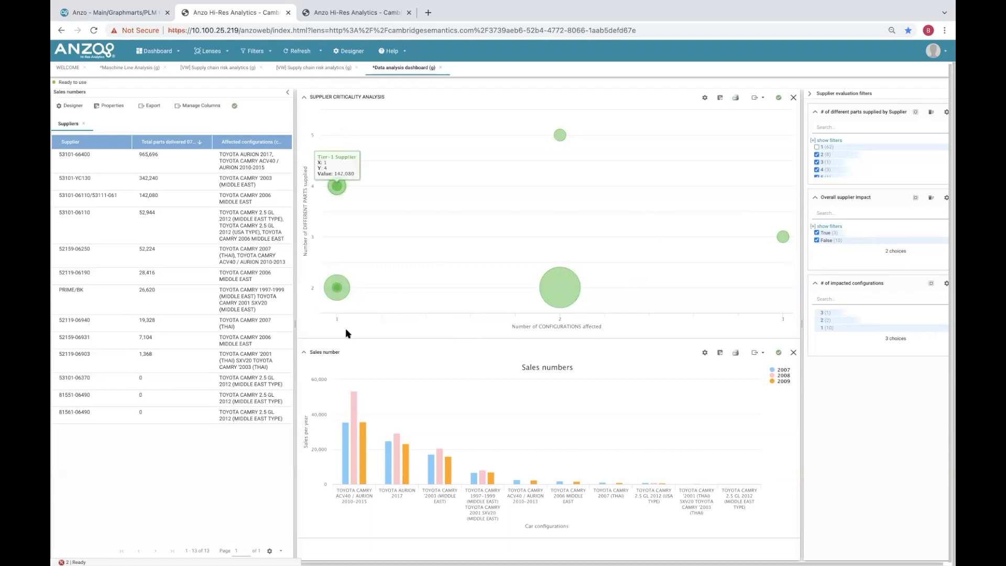
{"action": "mouse_move", "coordinate": [653, 339]}
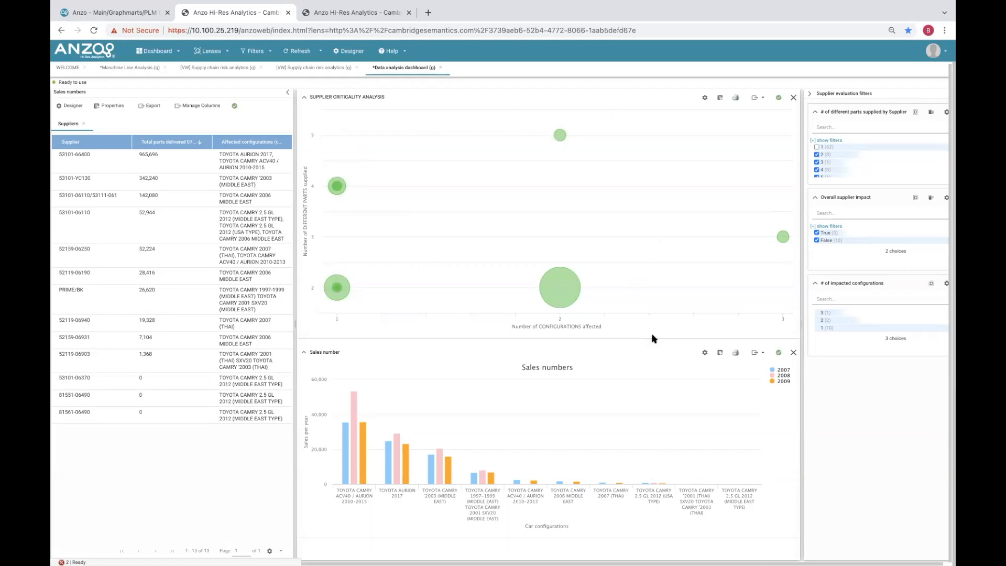
{"action": "mouse_move", "coordinate": [818, 148]}
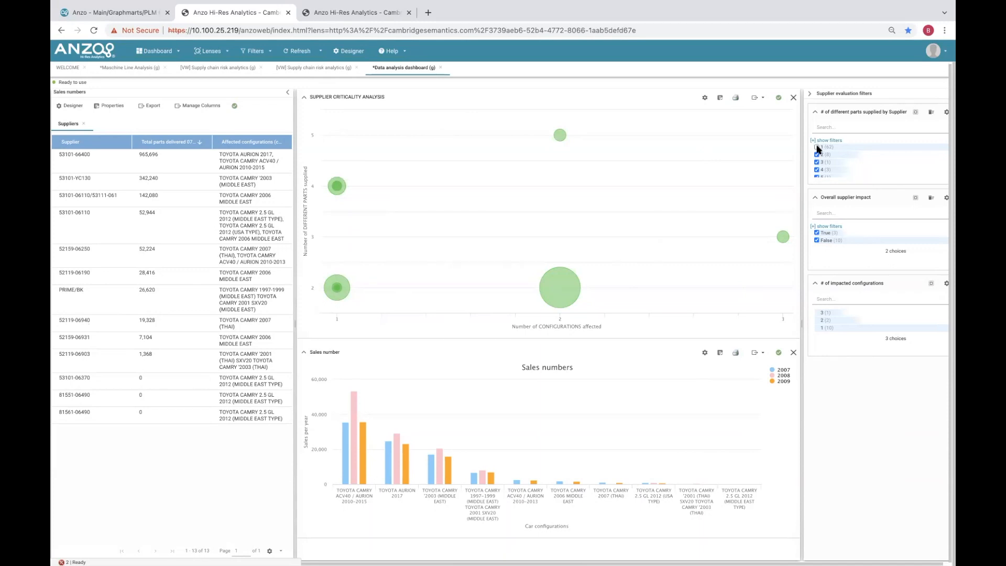
Include single-part suppliers in the '# of different parts supplied' filter, growing the table to 75
{"action": "left_click", "coordinate": [817, 147]}
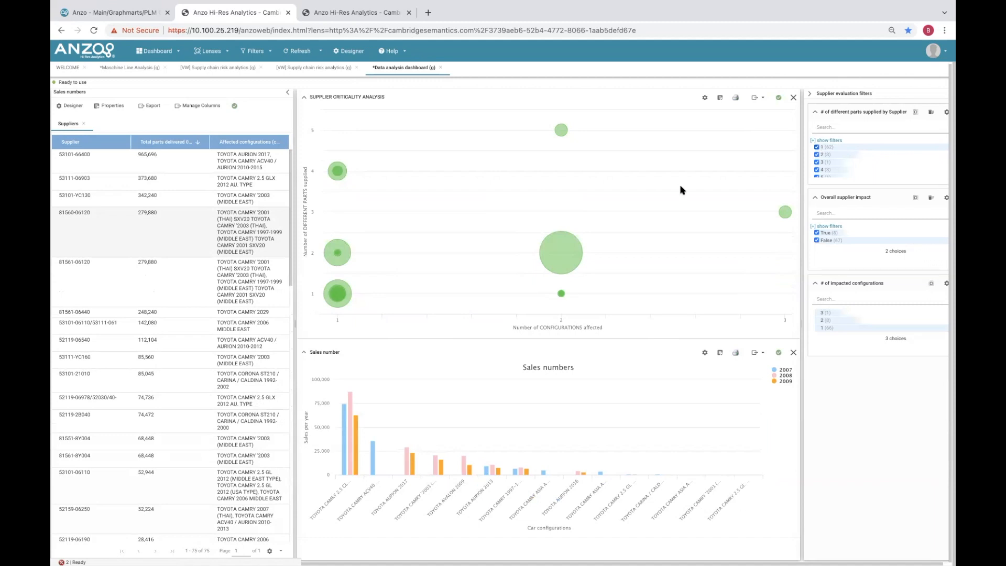
{"action": "mouse_move", "coordinate": [722, 283]}
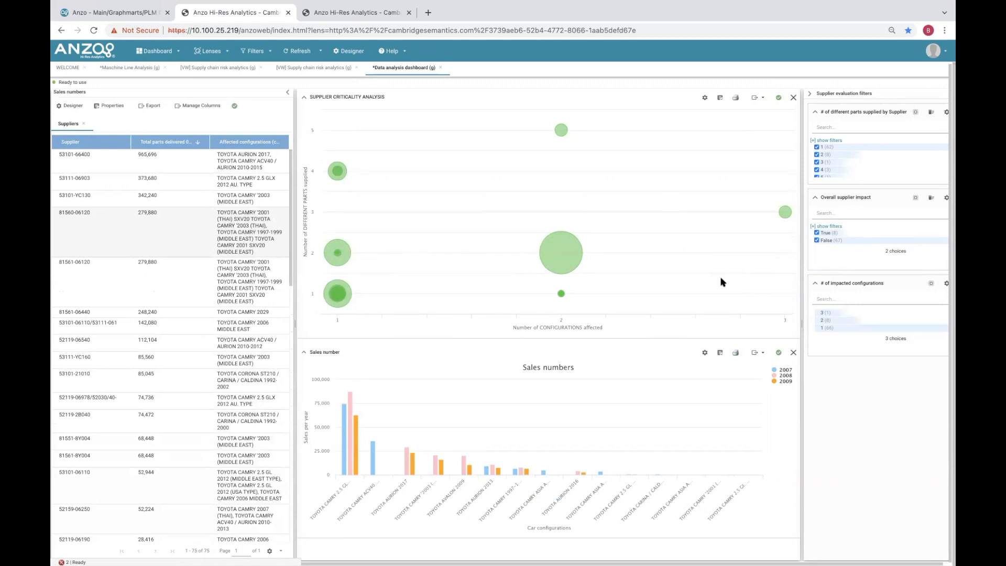
{"action": "mouse_move", "coordinate": [685, 281]}
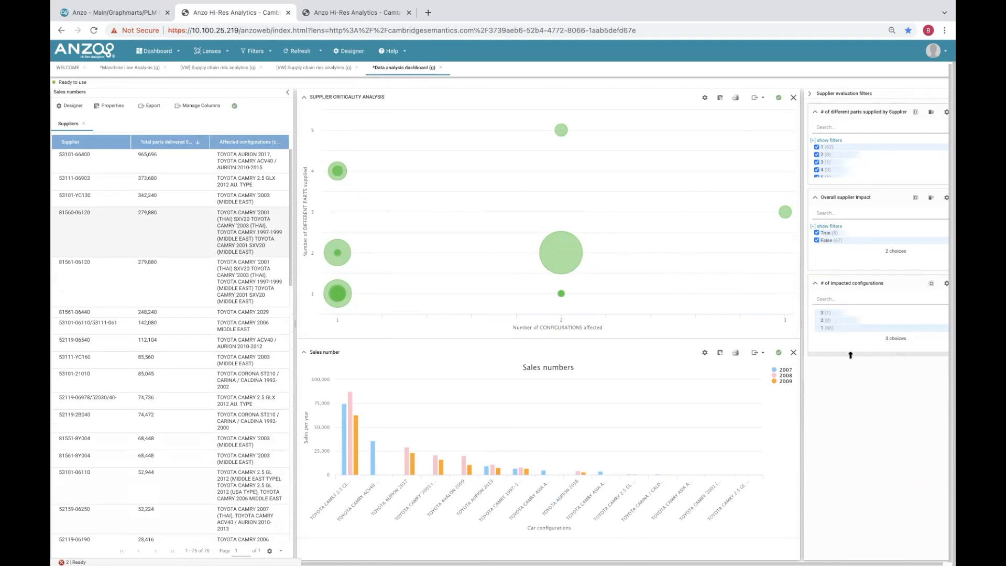
{"action": "mouse_move", "coordinate": [538, 200]}
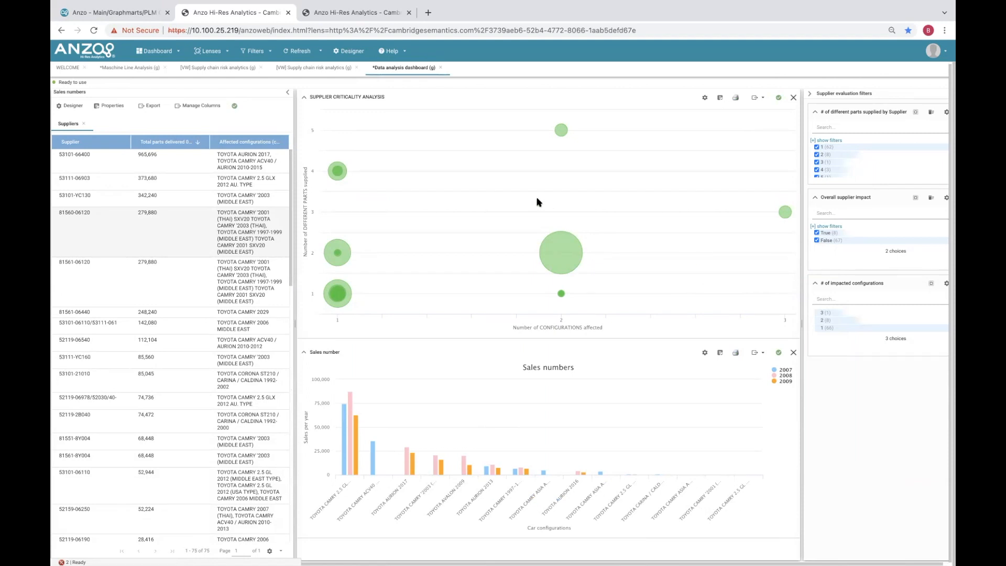
{"action": "mouse_move", "coordinate": [354, 12]}
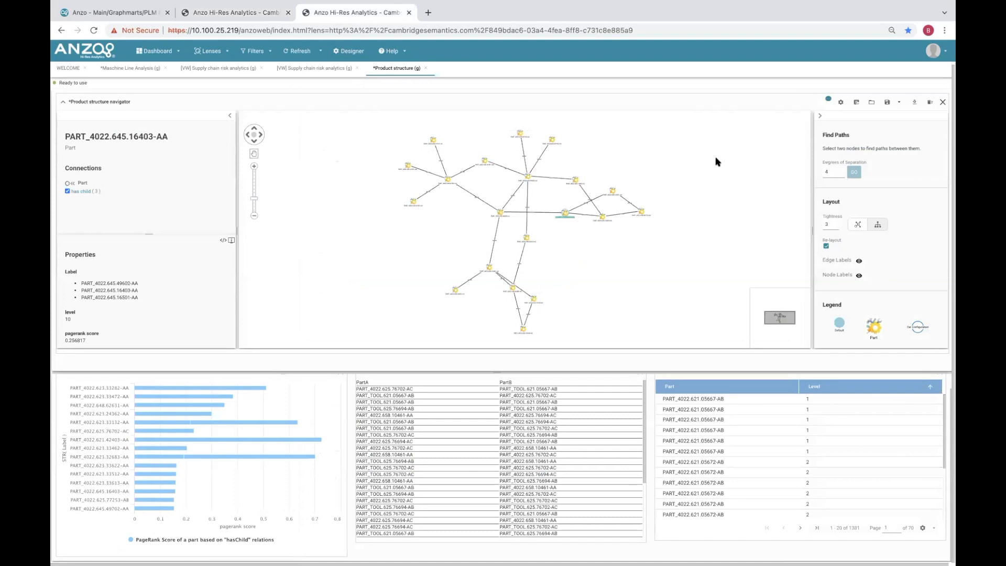
Load the saved 'Demo view' network view into the product structure navigator
{"action": "left_click", "coordinate": [871, 102]}
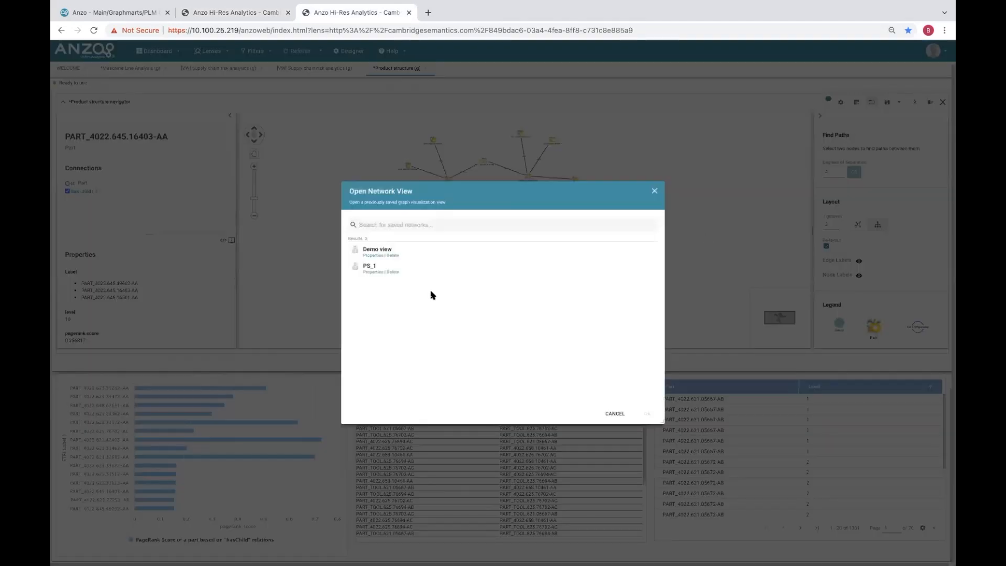
{"action": "left_click", "coordinate": [377, 251]}
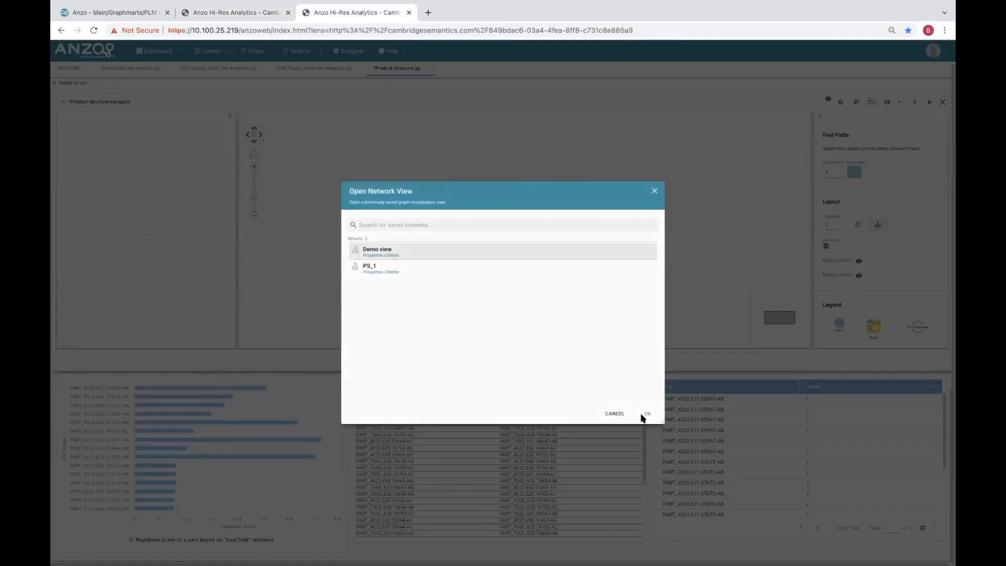
{"action": "left_click", "coordinate": [646, 413]}
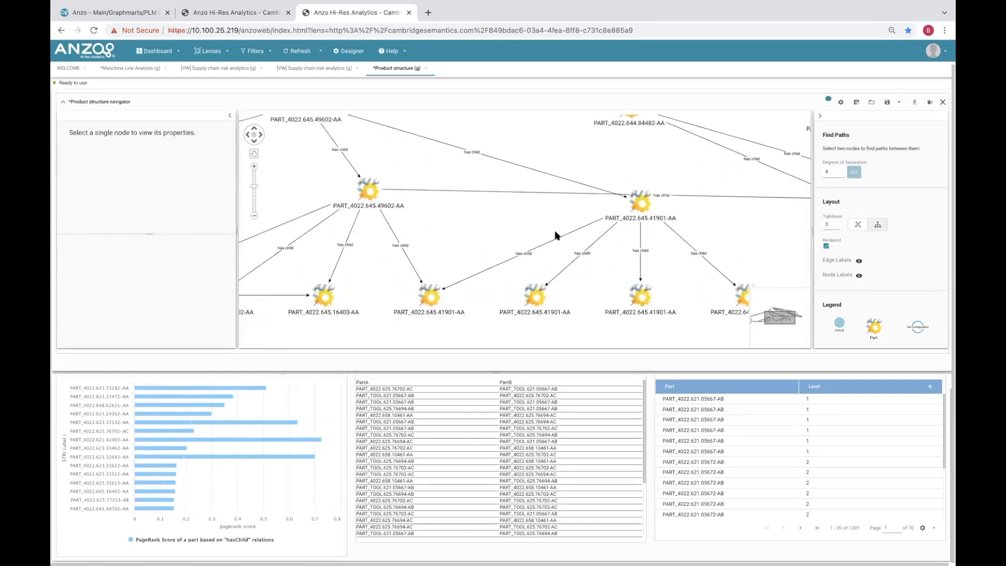
Show details of node PART_4022.645.49602-AA: has-child connections, level 4 and pagerank
{"action": "left_click", "coordinate": [369, 189]}
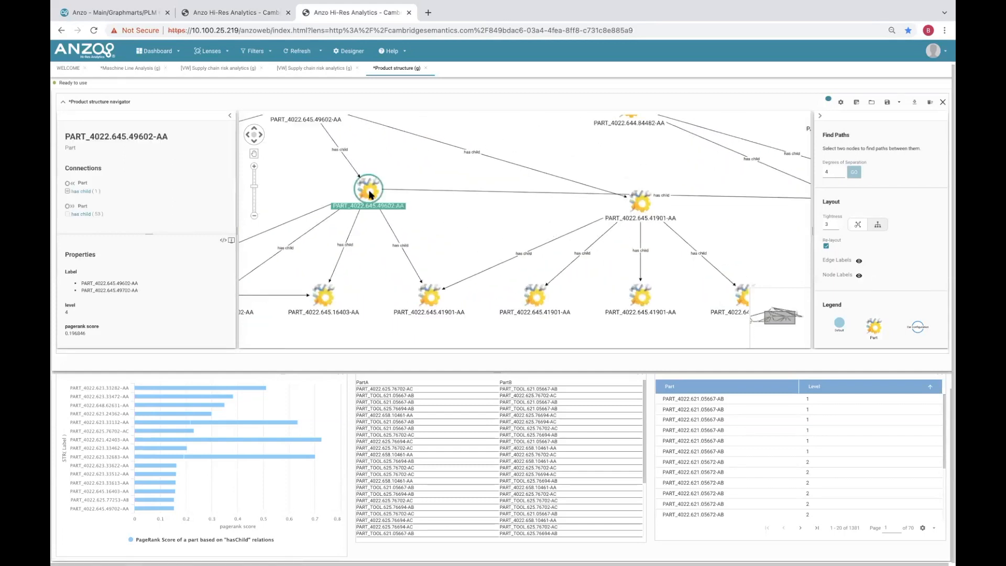
{"action": "mouse_move", "coordinate": [387, 317]}
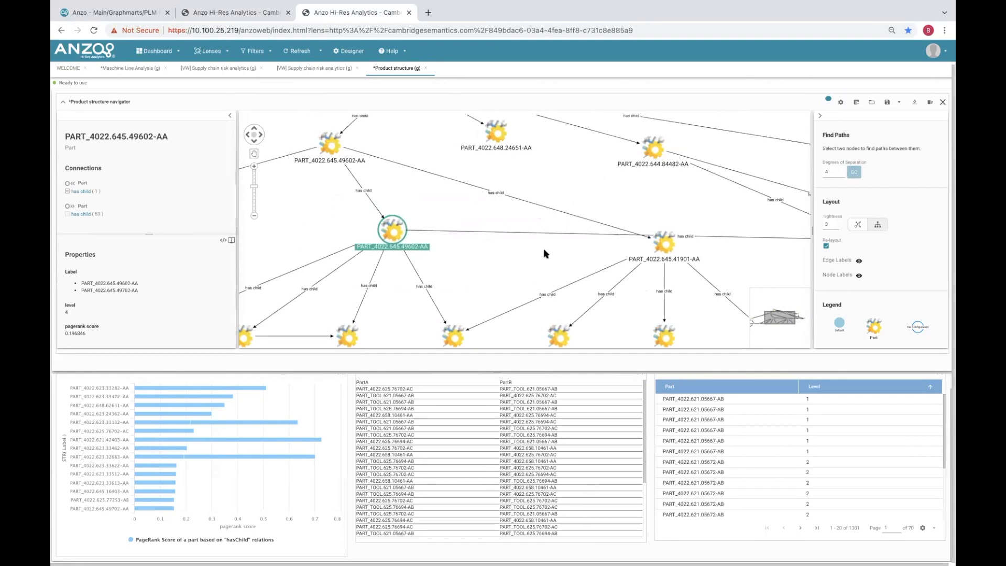
{"action": "mouse_move", "coordinate": [449, 276]}
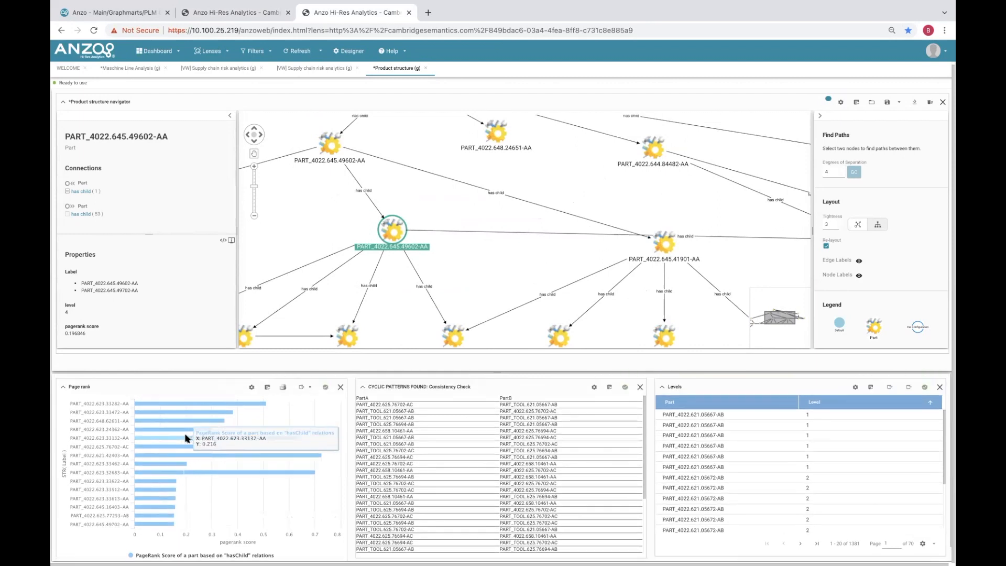
{"action": "mouse_move", "coordinate": [168, 488]}
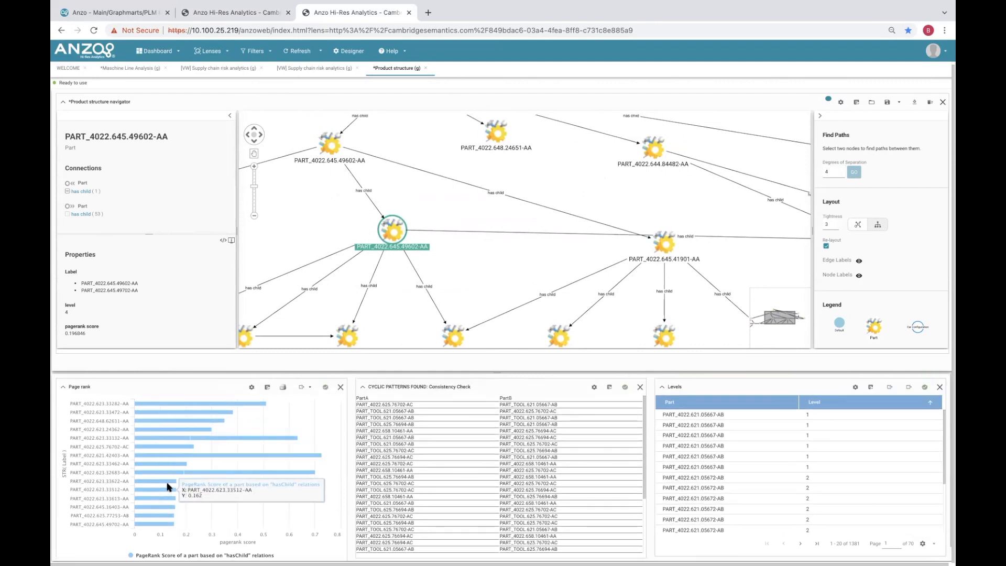
{"action": "mouse_move", "coordinate": [169, 480]}
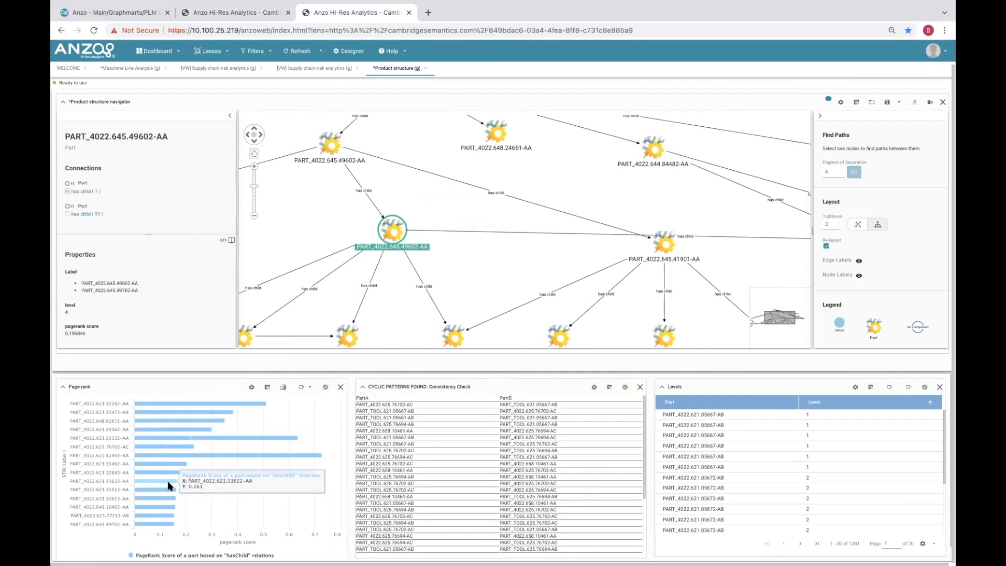
{"action": "mouse_move", "coordinate": [317, 487]}
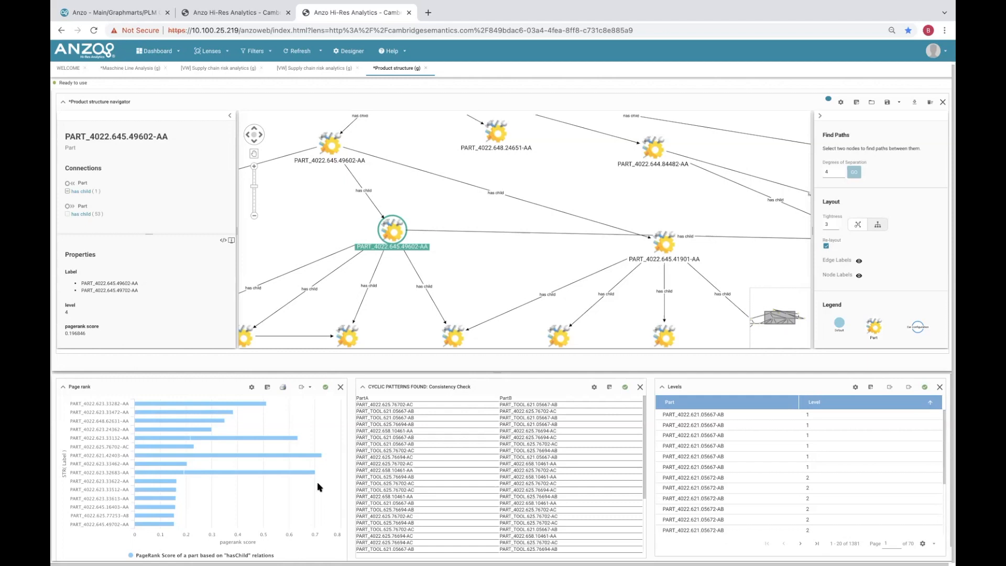
{"action": "mouse_move", "coordinate": [494, 515]}
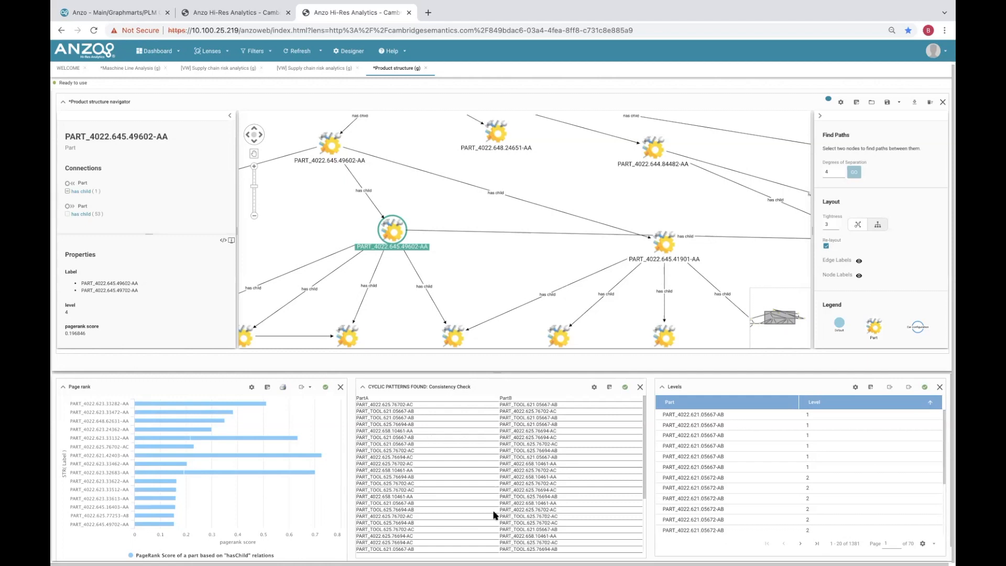
{"action": "mouse_move", "coordinate": [507, 419]}
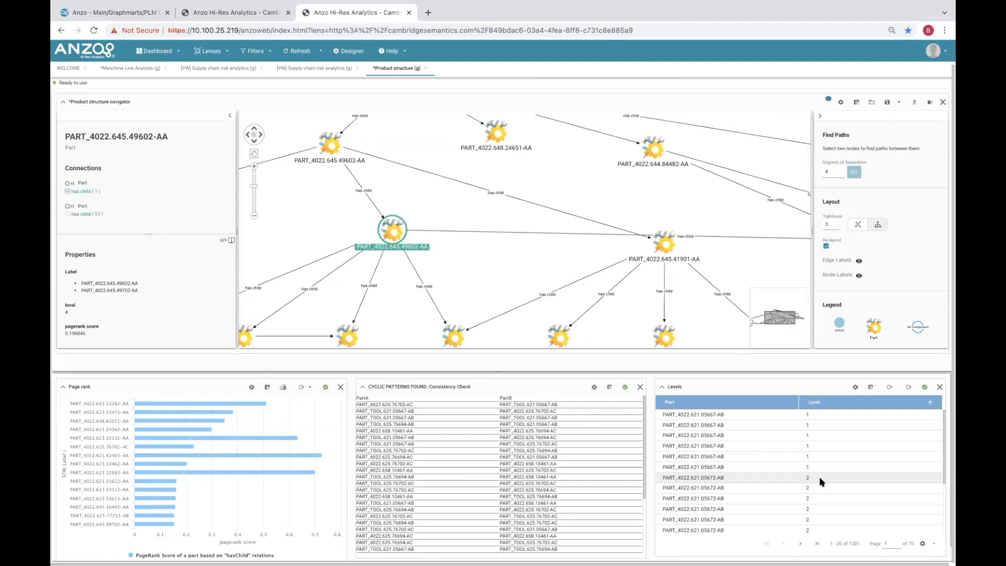
{"action": "mouse_move", "coordinate": [734, 354]}
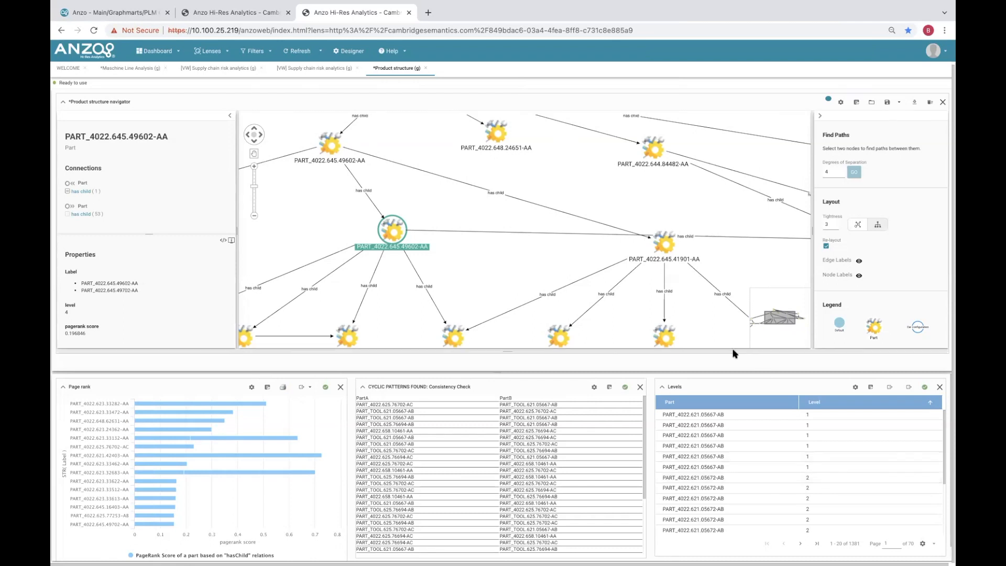
{"action": "mouse_move", "coordinate": [788, 434]}
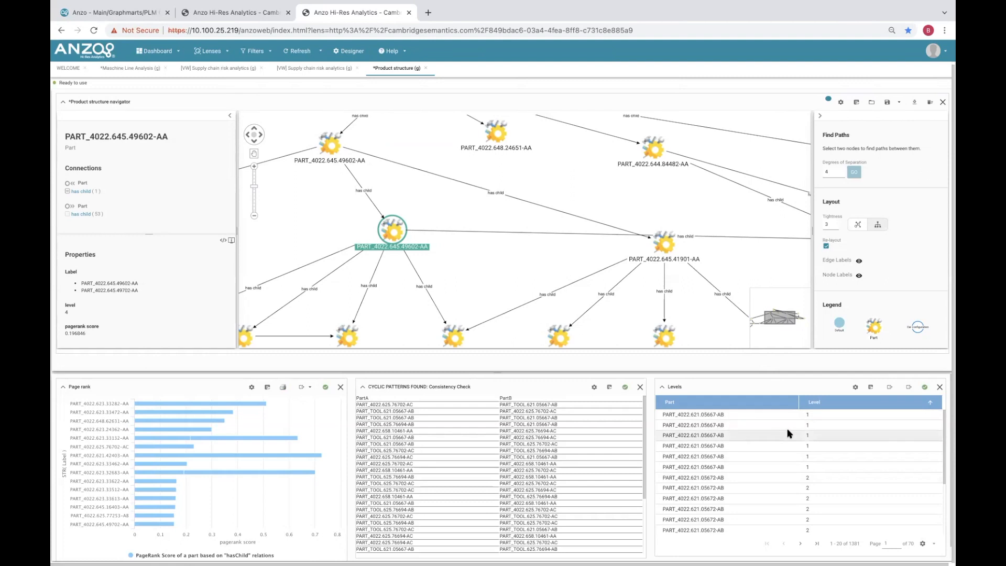